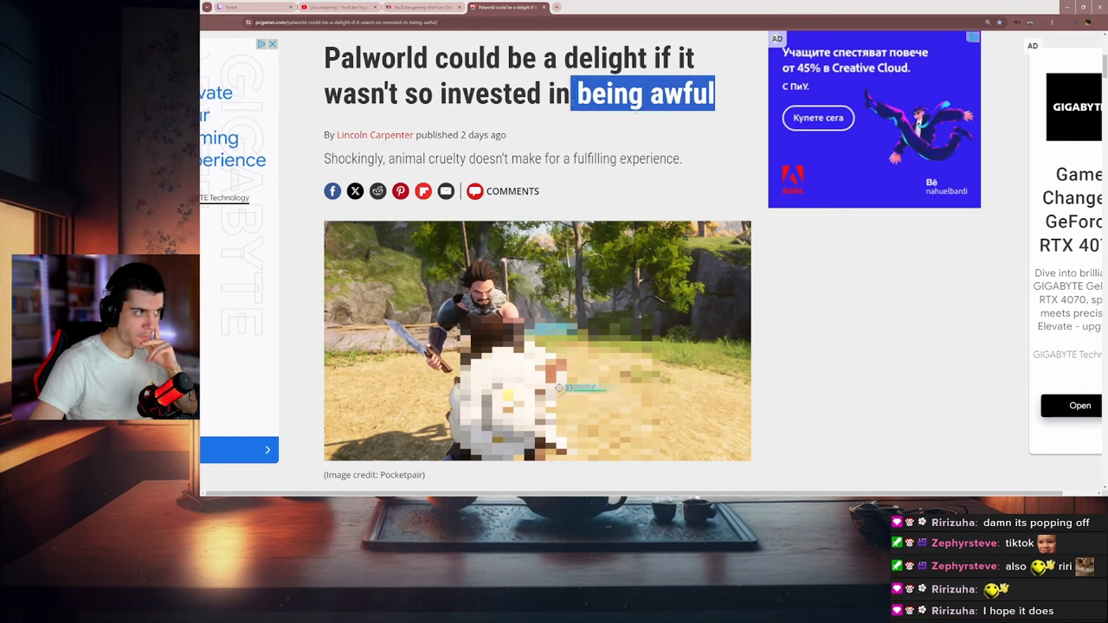
# Read down past the header image through the abusive-labor and animal-cruelty paragraph
pyautogui.click(630, 129)
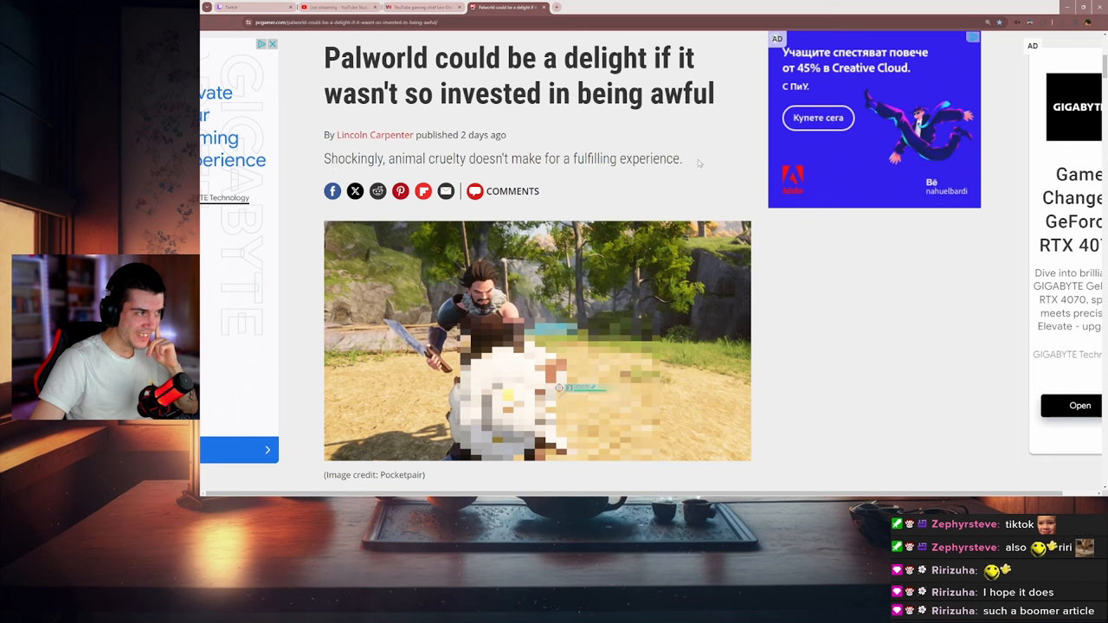
pyautogui.moveTo(424, 159); pyautogui.dragTo(682, 158)
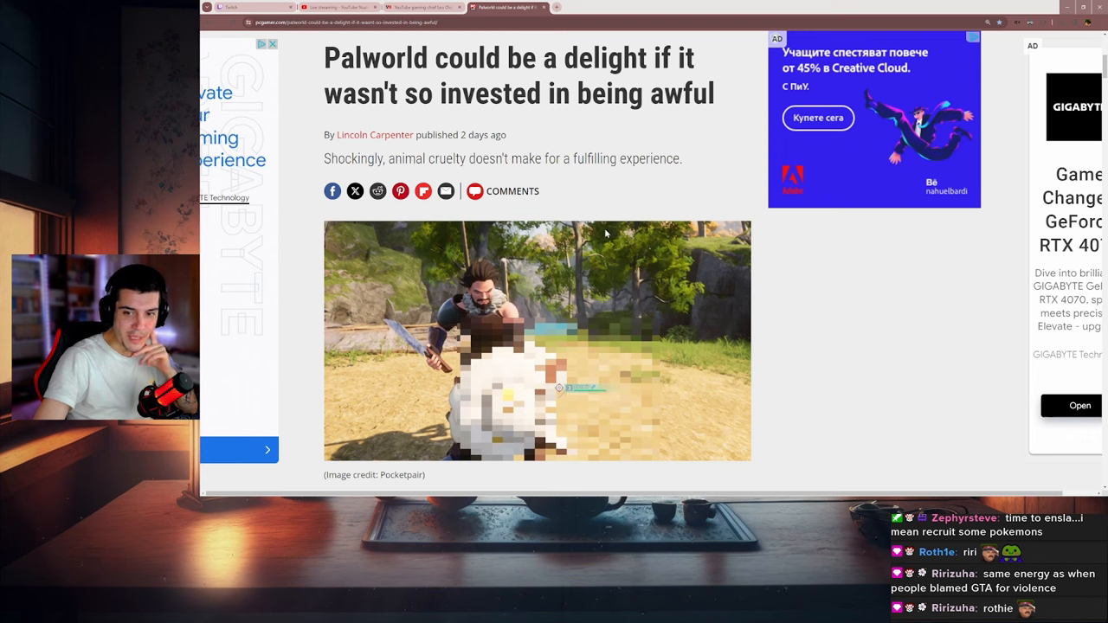
pyautogui.moveTo(607, 215)
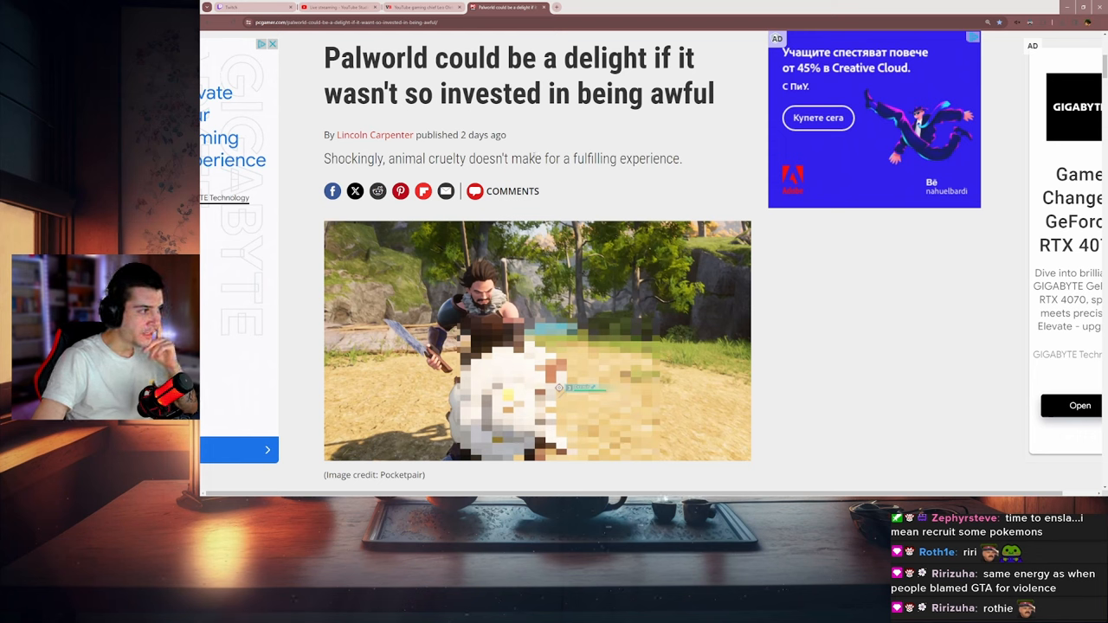
pyautogui.scroll(-3)
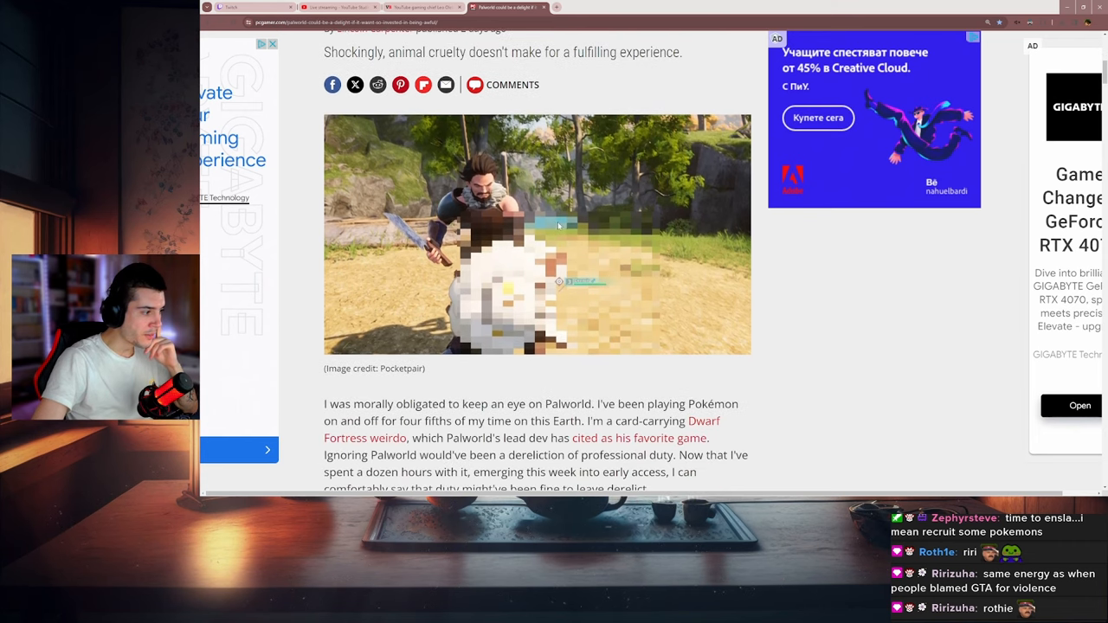
pyautogui.scroll(-3)
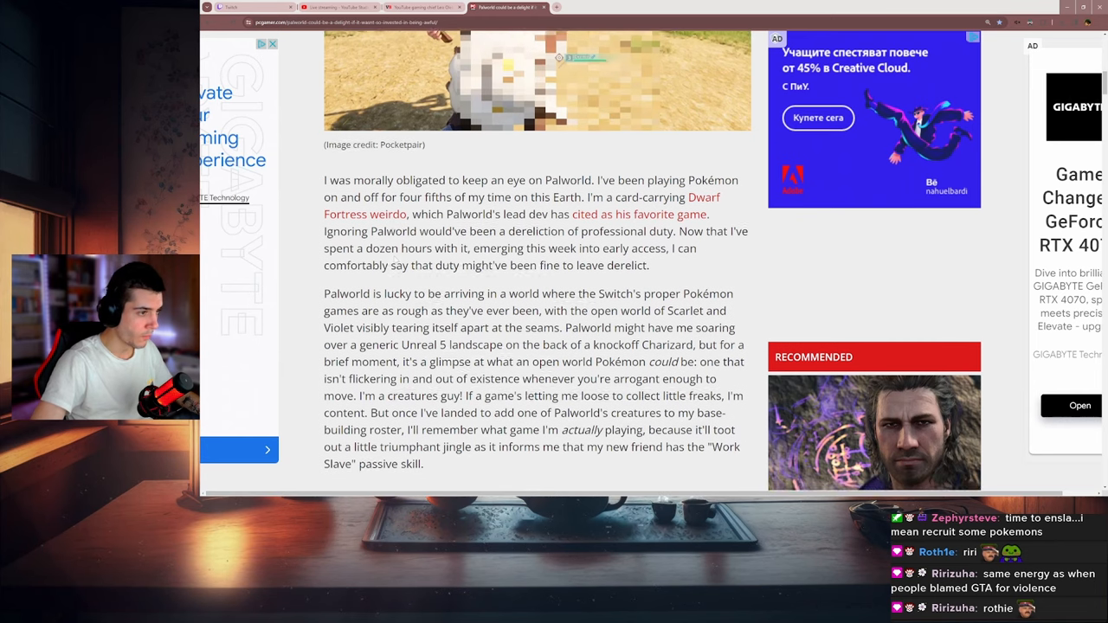
pyautogui.scroll(-3)
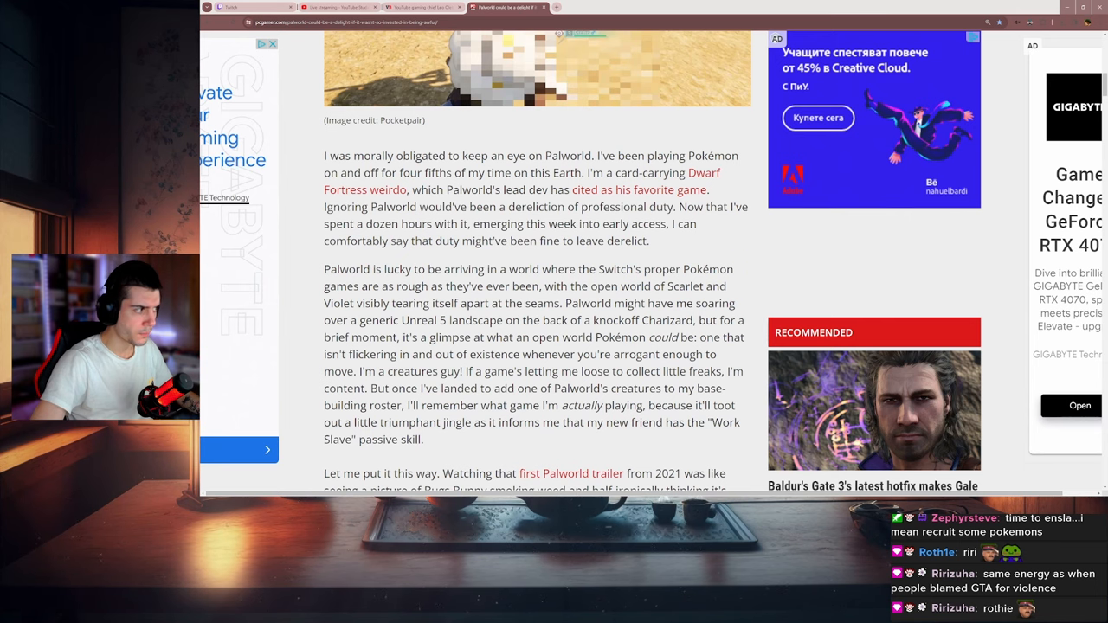
pyautogui.scroll(-3)
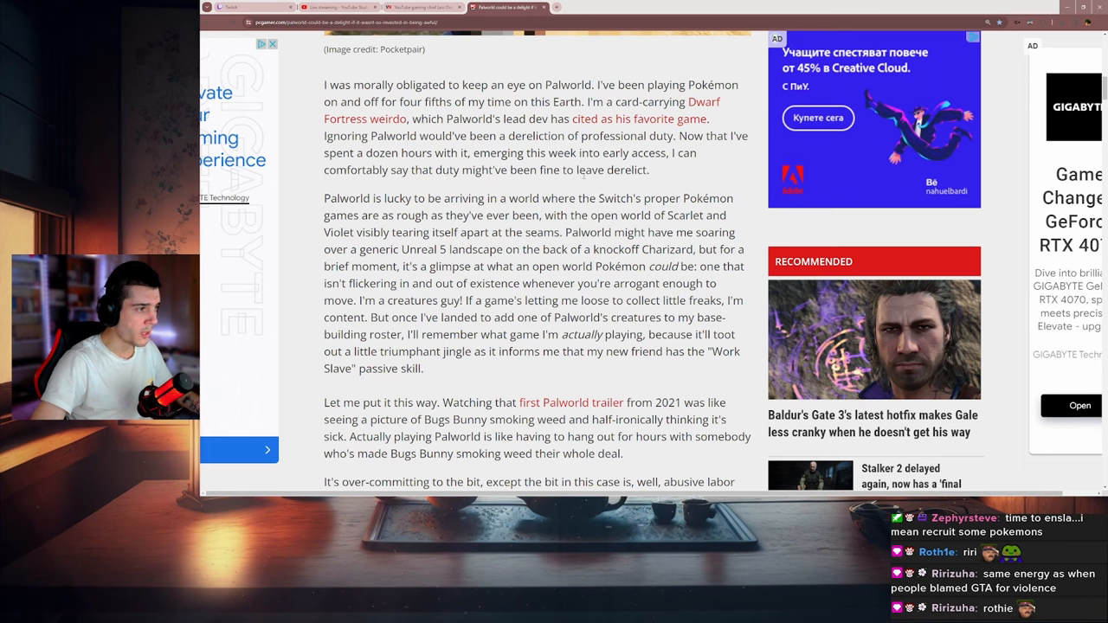
pyautogui.moveTo(589, 171); pyautogui.dragTo(648, 171)
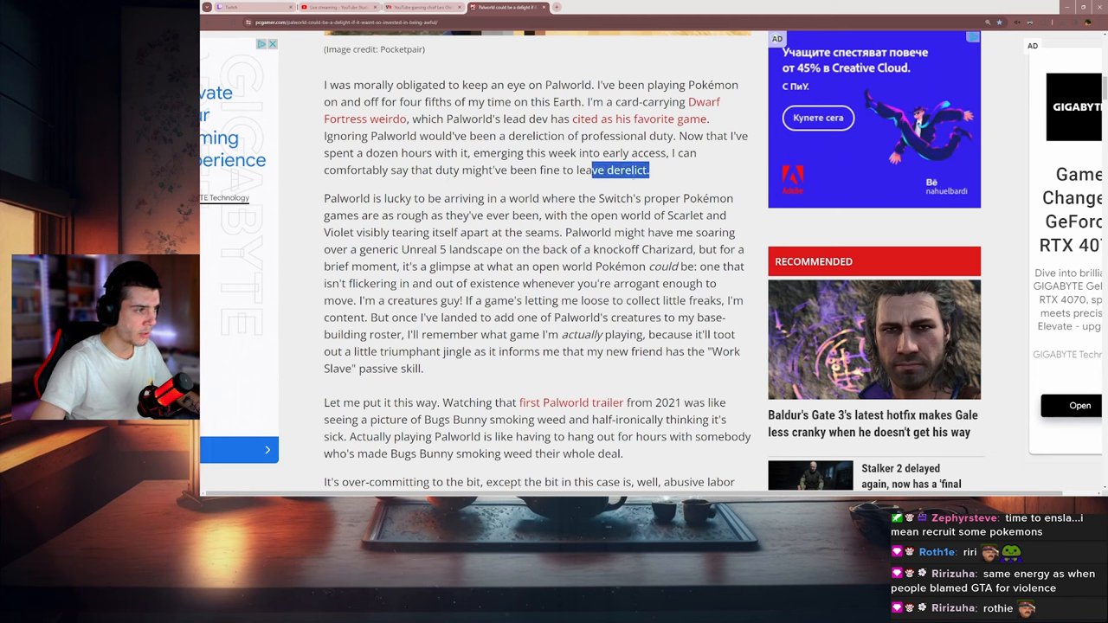
pyautogui.scroll(-3)
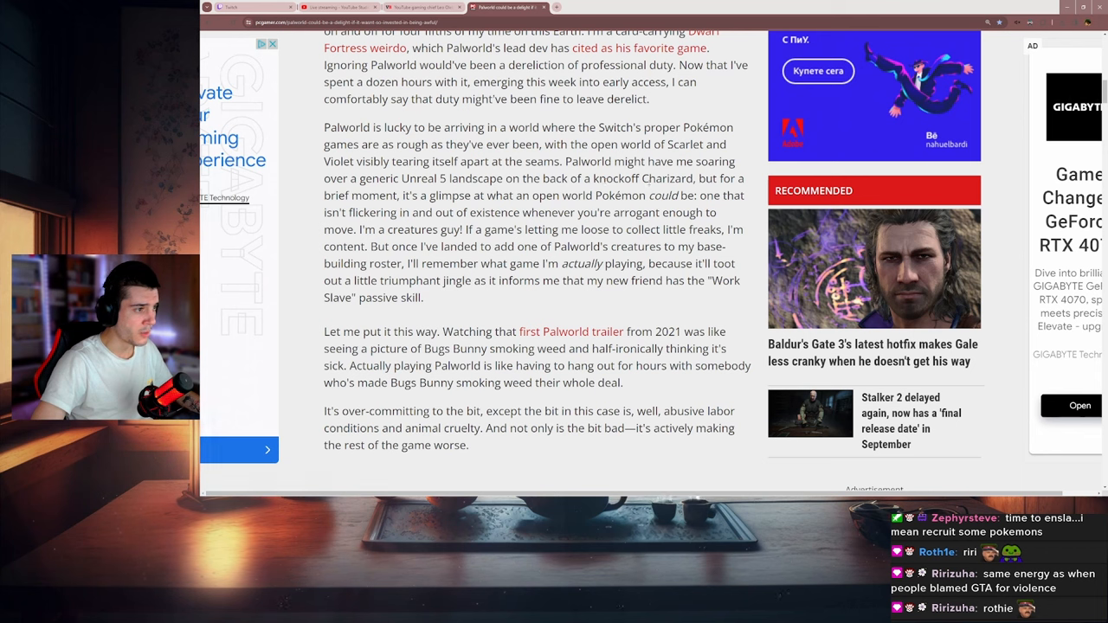
pyautogui.moveTo(581, 178); pyautogui.dragTo(693, 179)
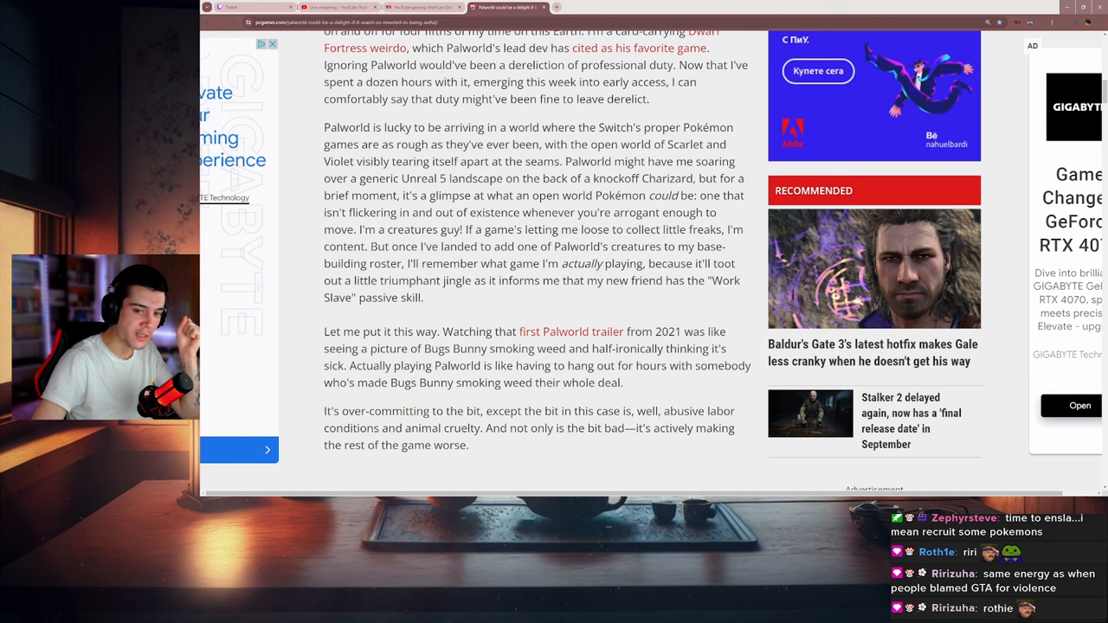
pyautogui.moveTo(595, 195); pyautogui.dragTo(693, 196)
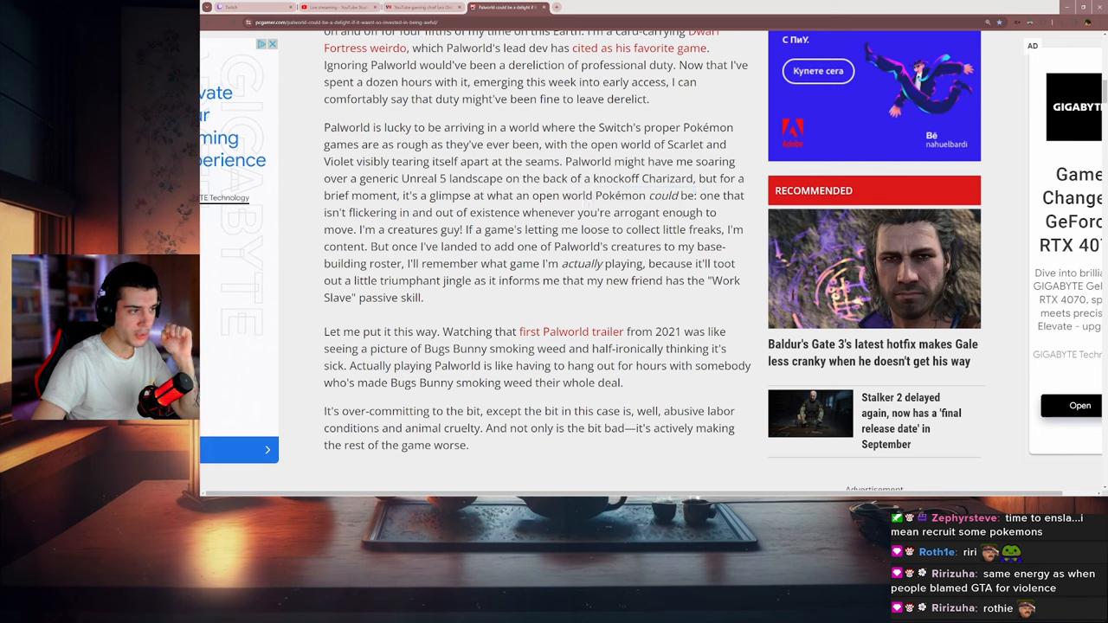
pyautogui.doubleClick(615, 195)
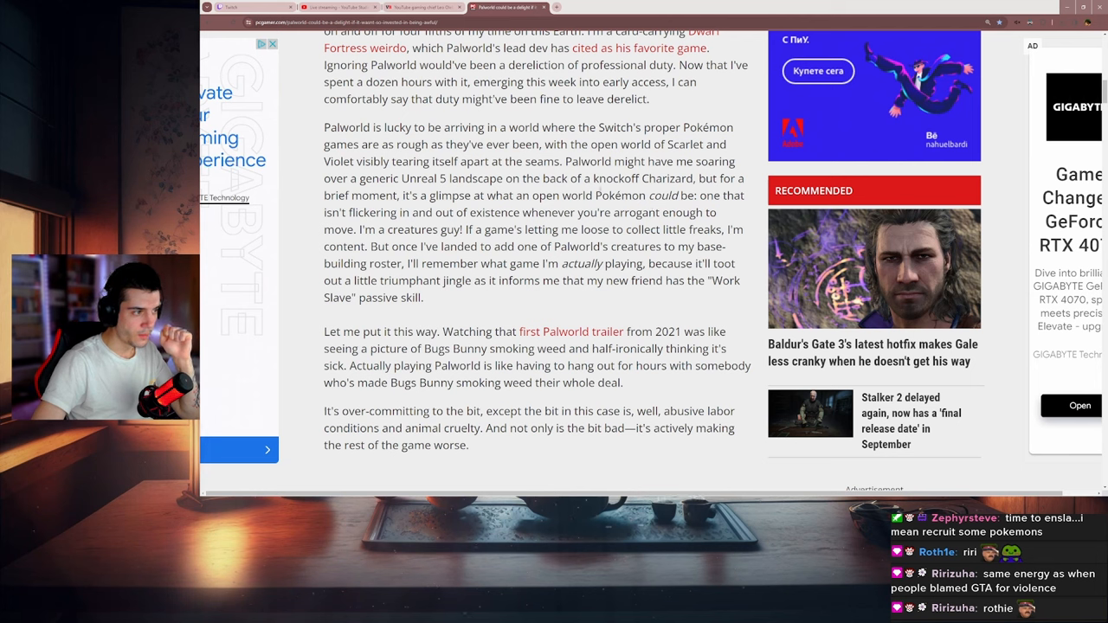
pyautogui.doubleClick(642, 178)
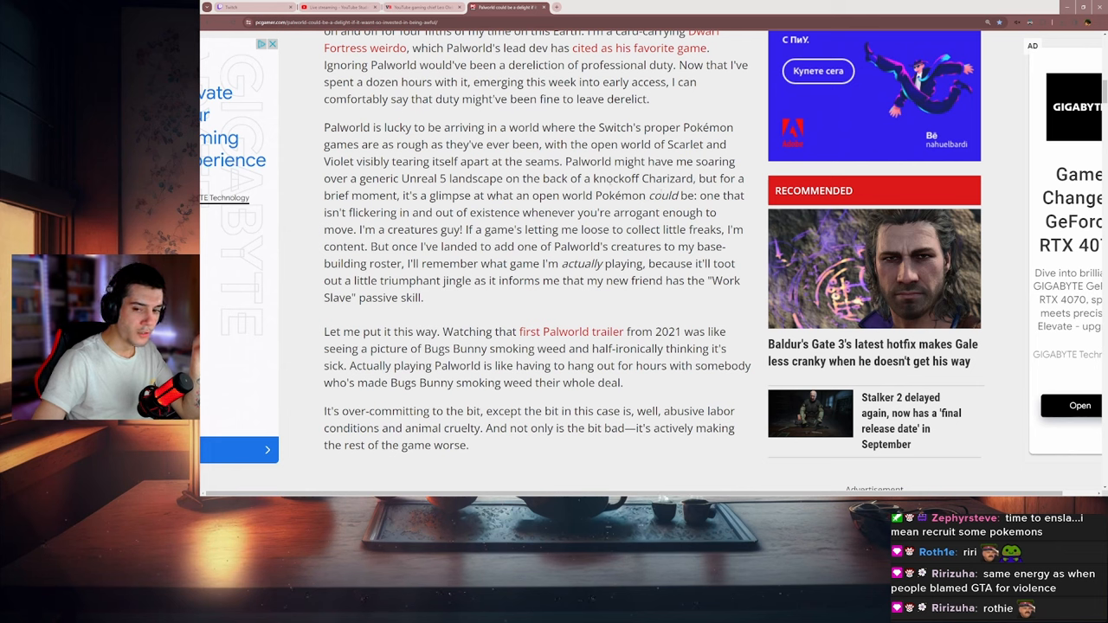
pyautogui.moveTo(582, 178); pyautogui.dragTo(696, 178)
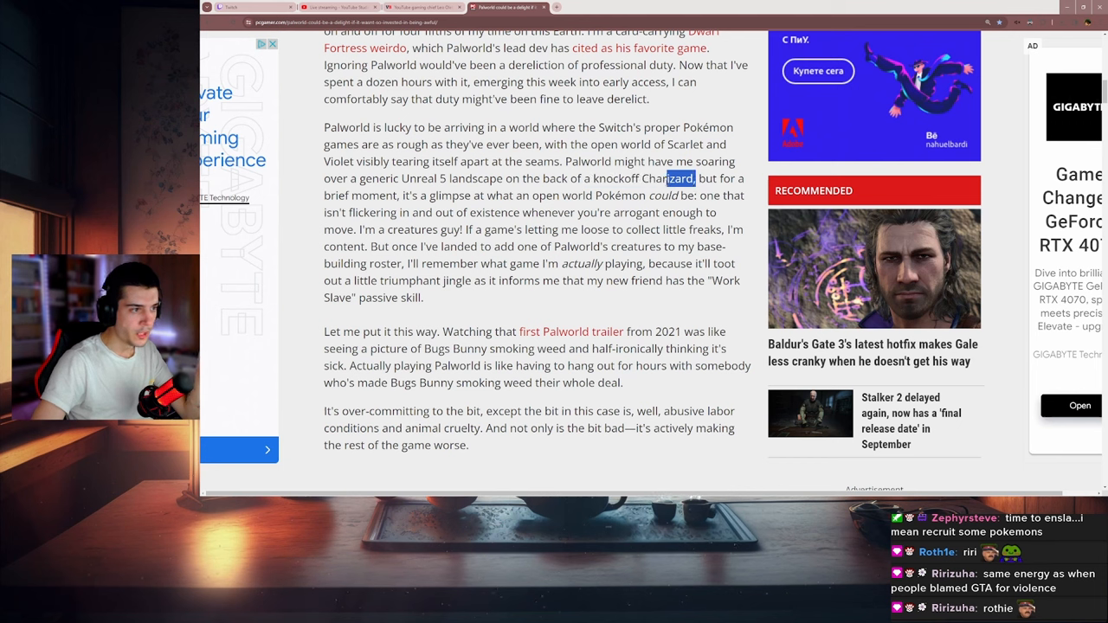
pyautogui.moveTo(692, 178); pyautogui.dragTo(584, 178)
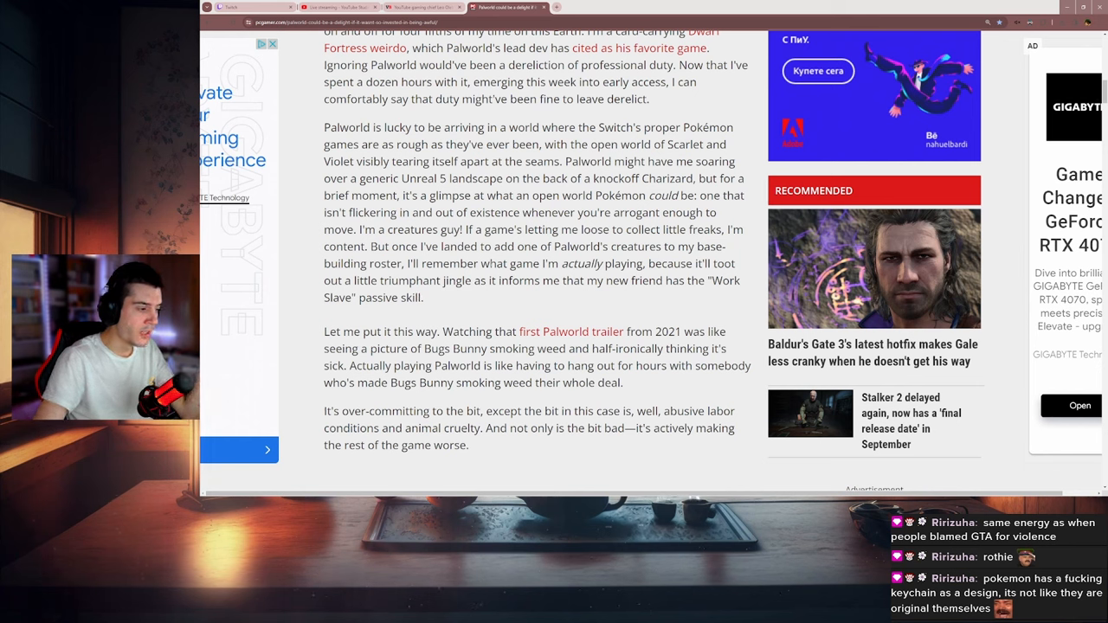
pyautogui.scroll(-3)
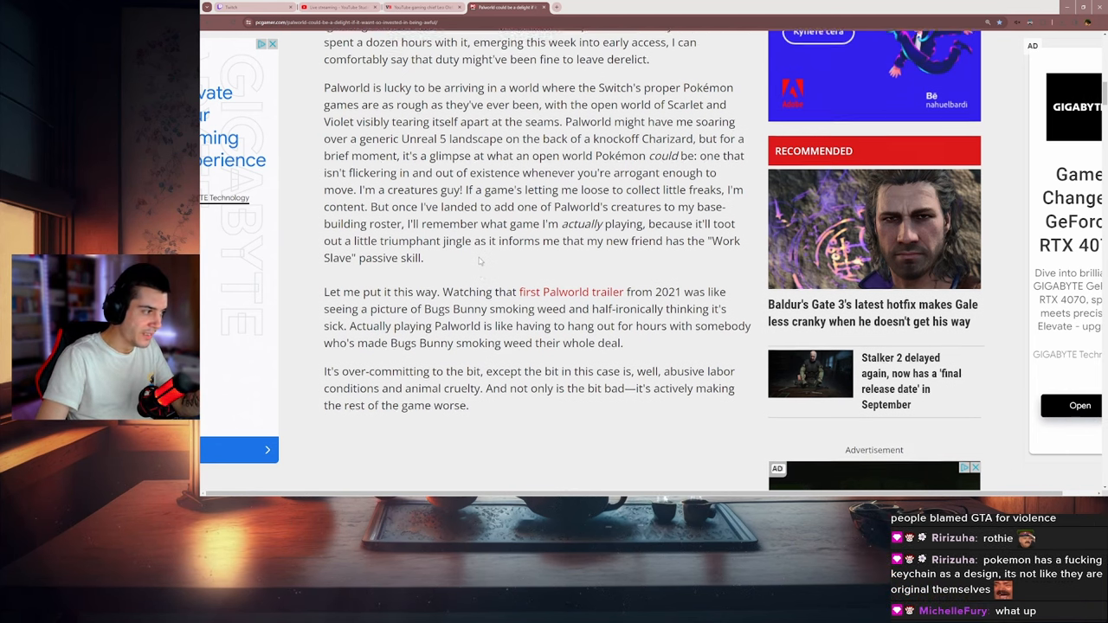
# Continue down to the 'First: the big question' paragraph on Pokémon with guns
pyautogui.scroll(-3)
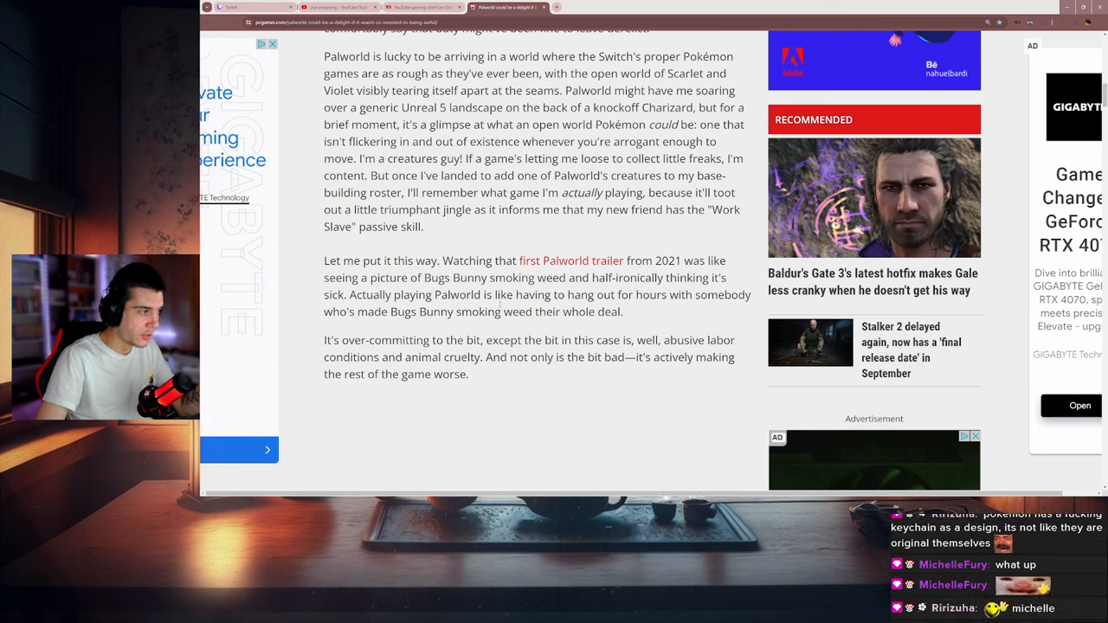
pyautogui.doubleClick(331, 260)
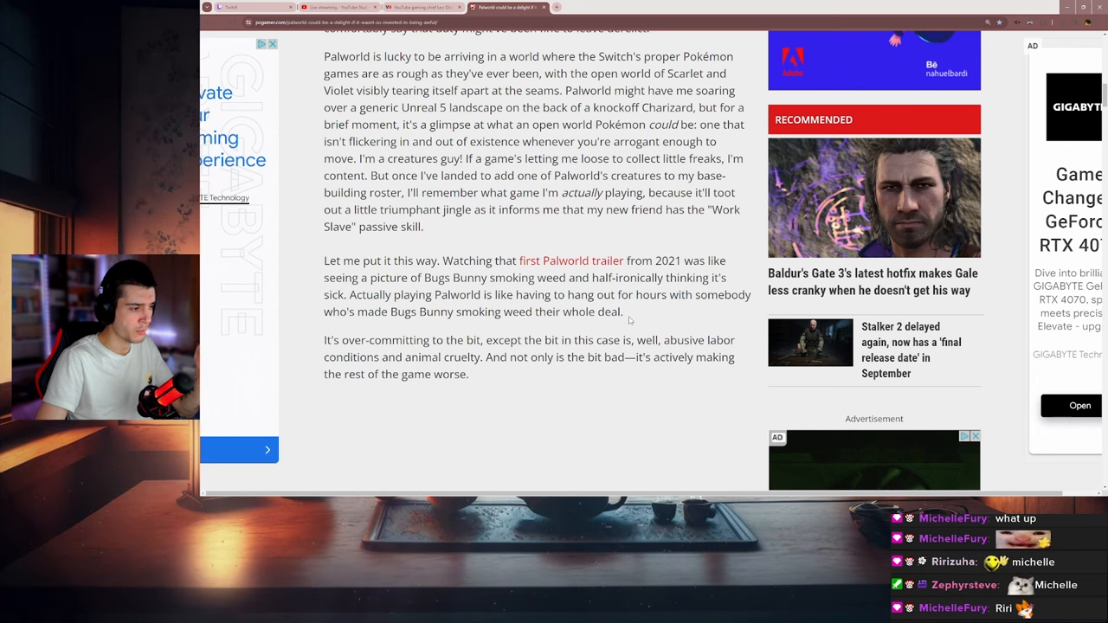
pyautogui.scroll(-3)
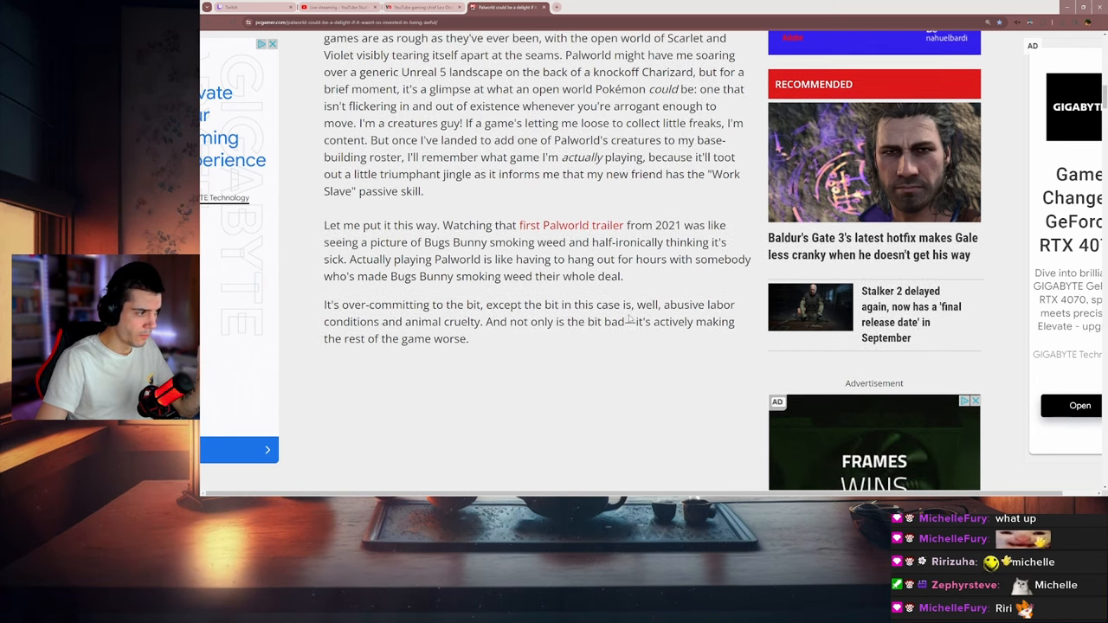
pyautogui.scroll(-3)
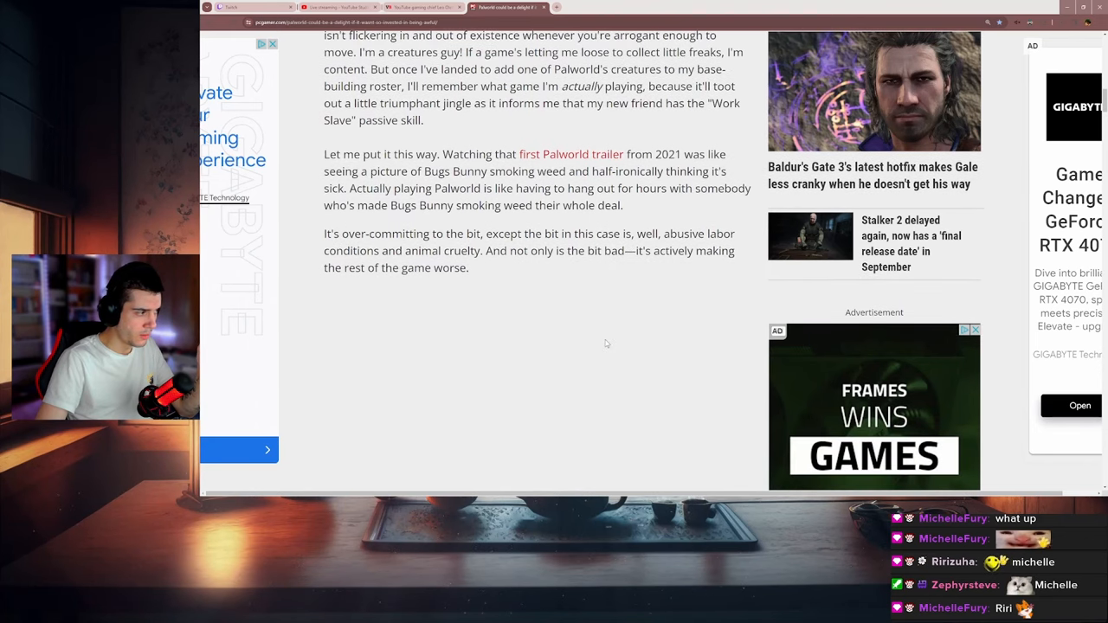
pyautogui.moveTo(601, 334)
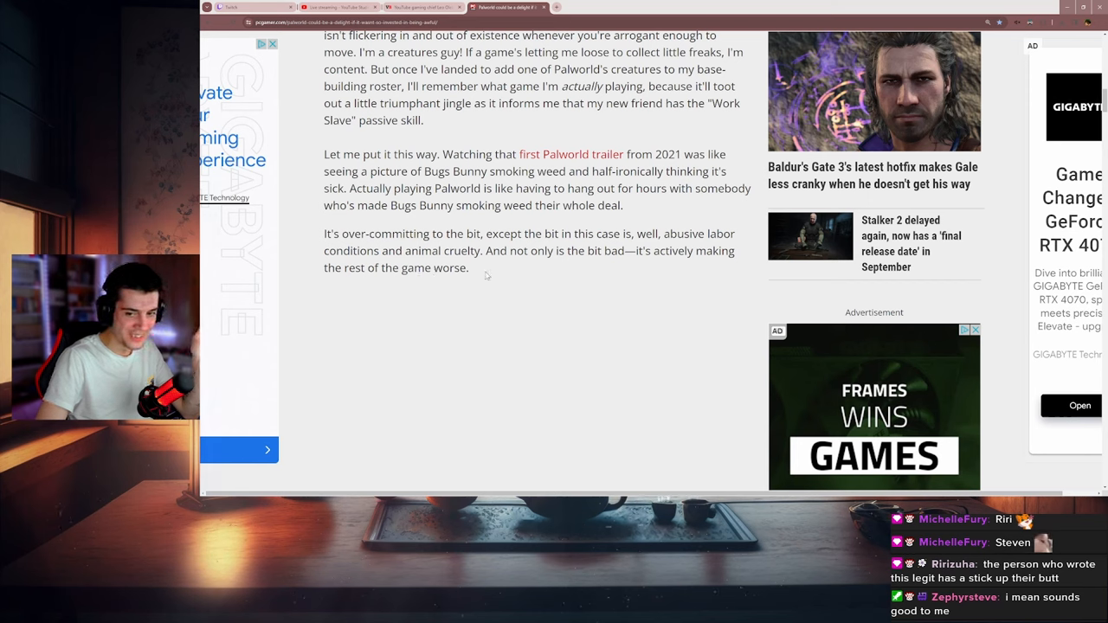
pyautogui.moveTo(480, 267)
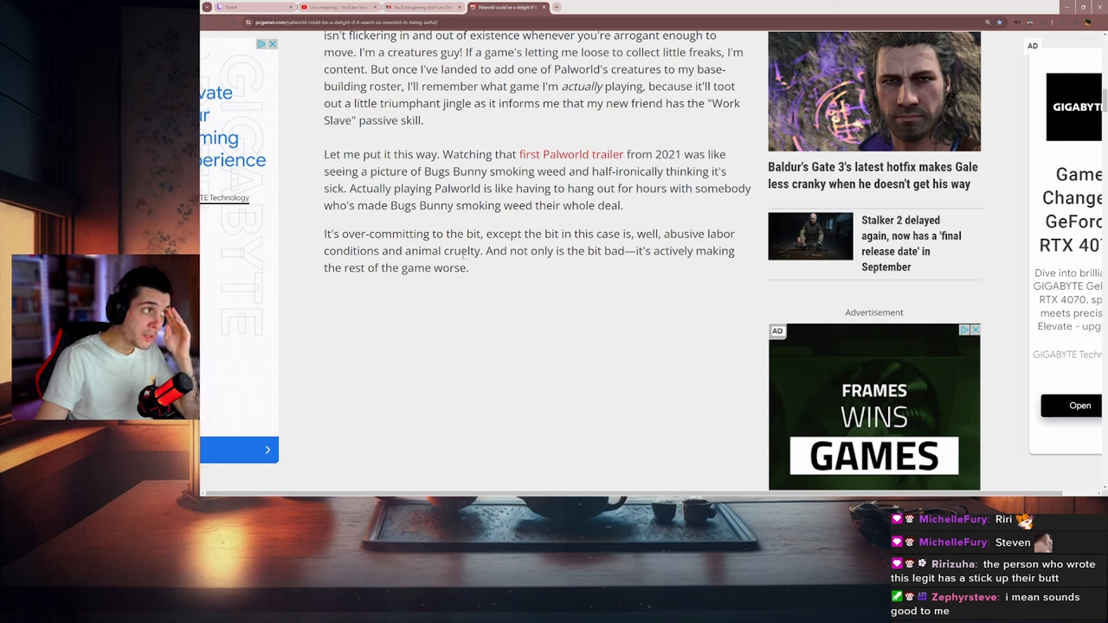
pyautogui.moveTo(441, 251); pyautogui.dragTo(469, 268)
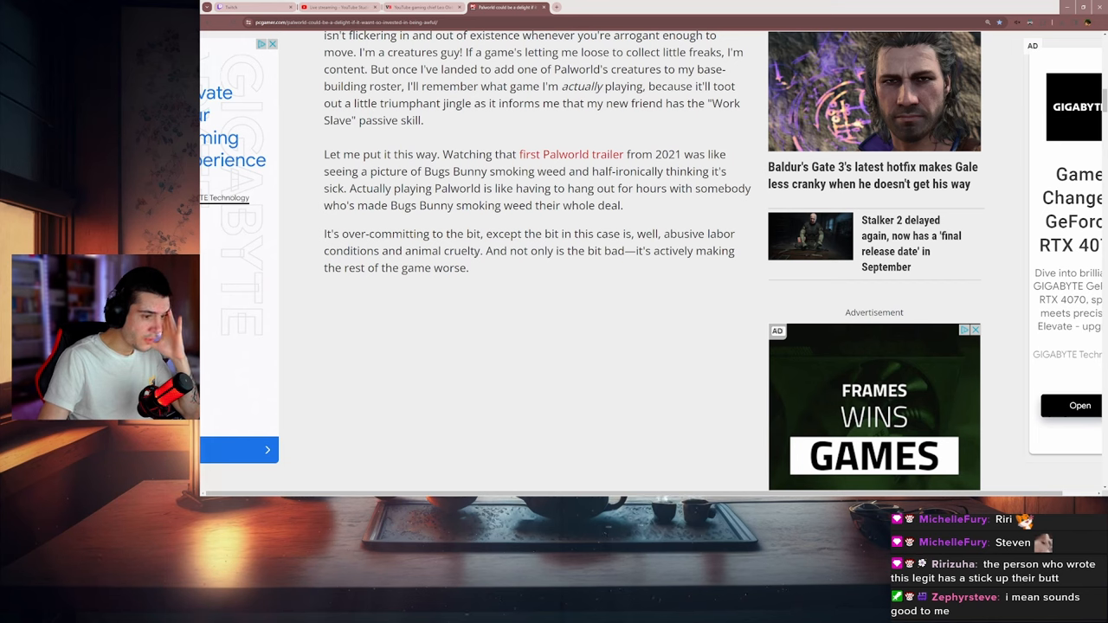
pyautogui.scroll(-3)
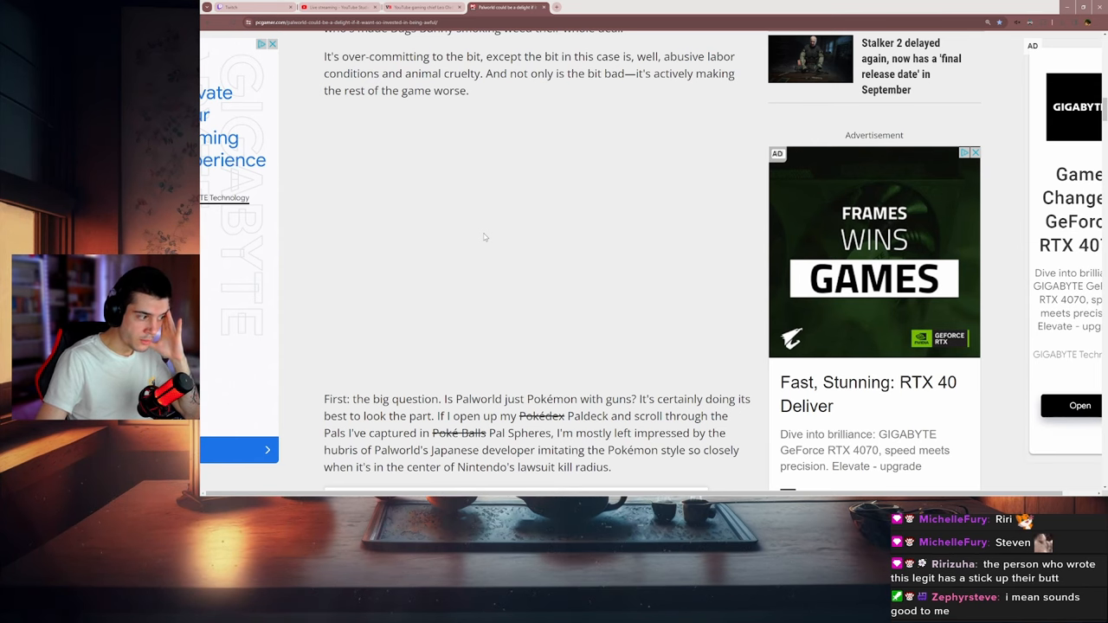
# Read past the gameplay clip to the paragraph likening Pals to reassembled Pokémon like Vixy
pyautogui.scroll(-3)
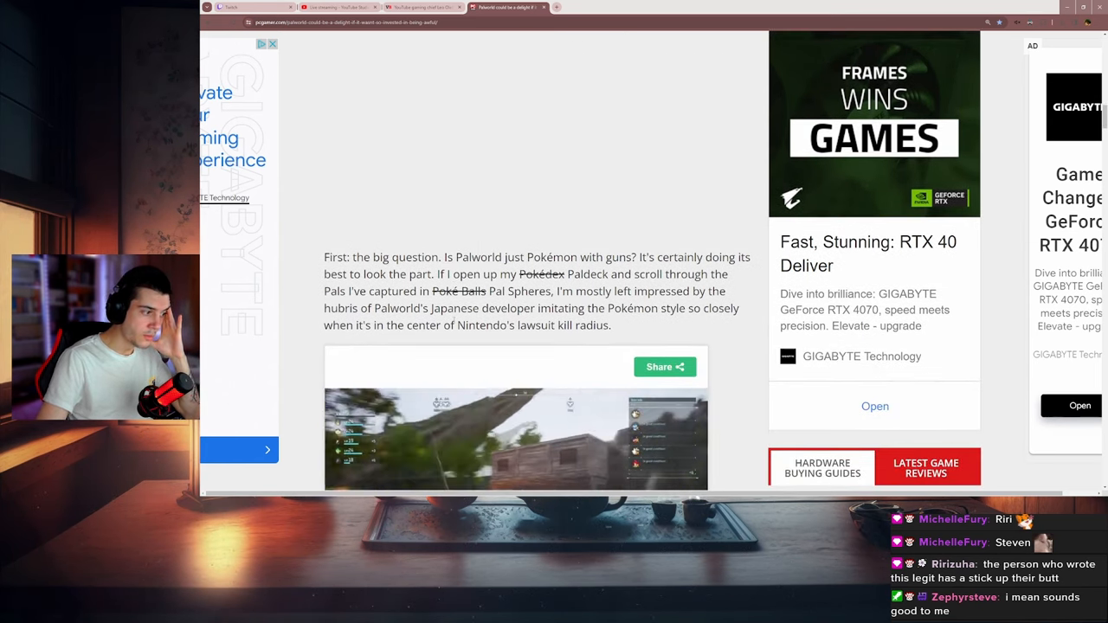
pyautogui.scroll(-3)
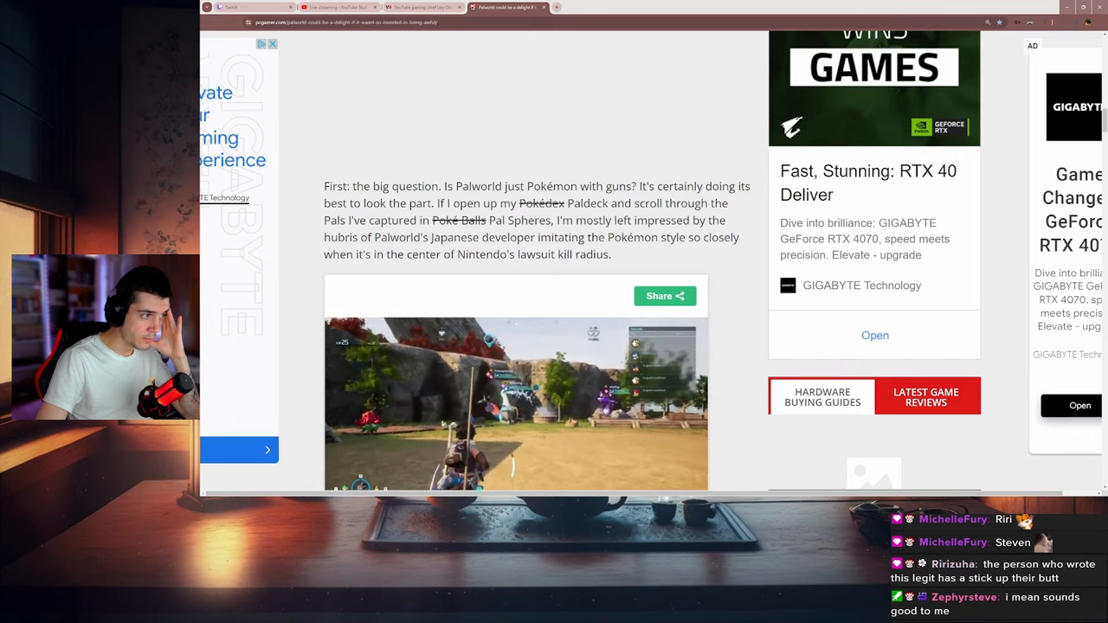
pyautogui.moveTo(526, 186); pyautogui.dragTo(636, 186)
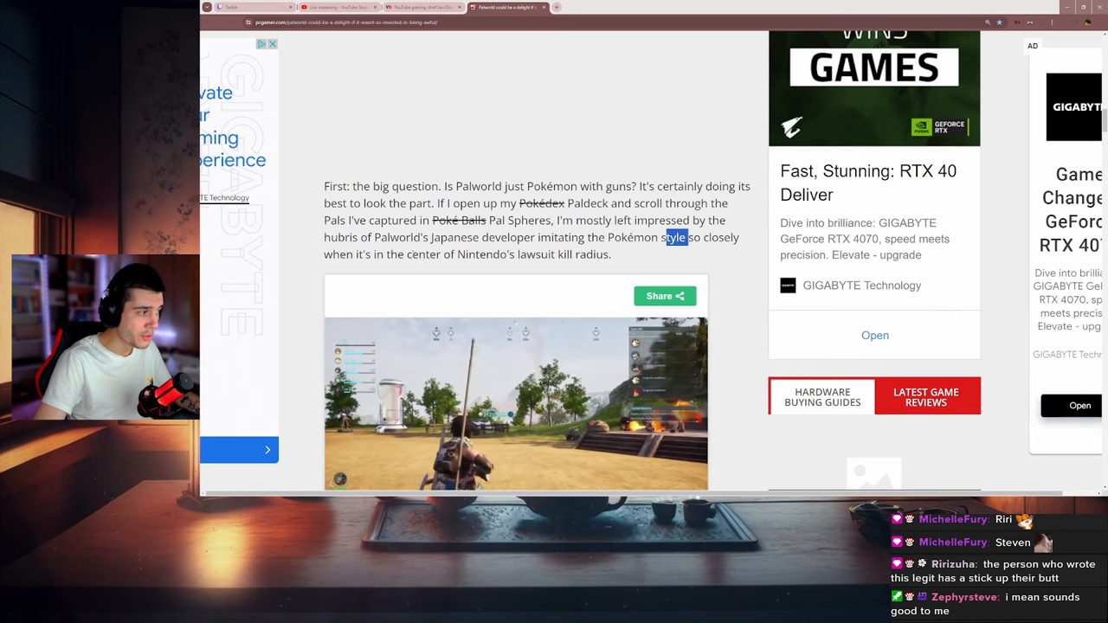
pyautogui.scroll(-3)
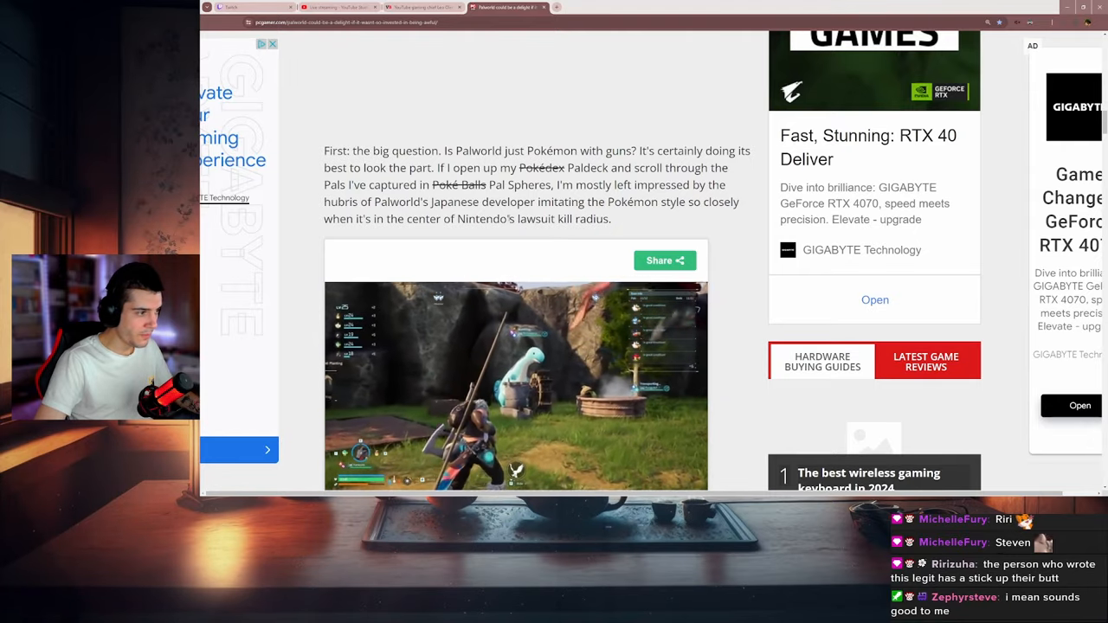
pyautogui.scroll(-3)
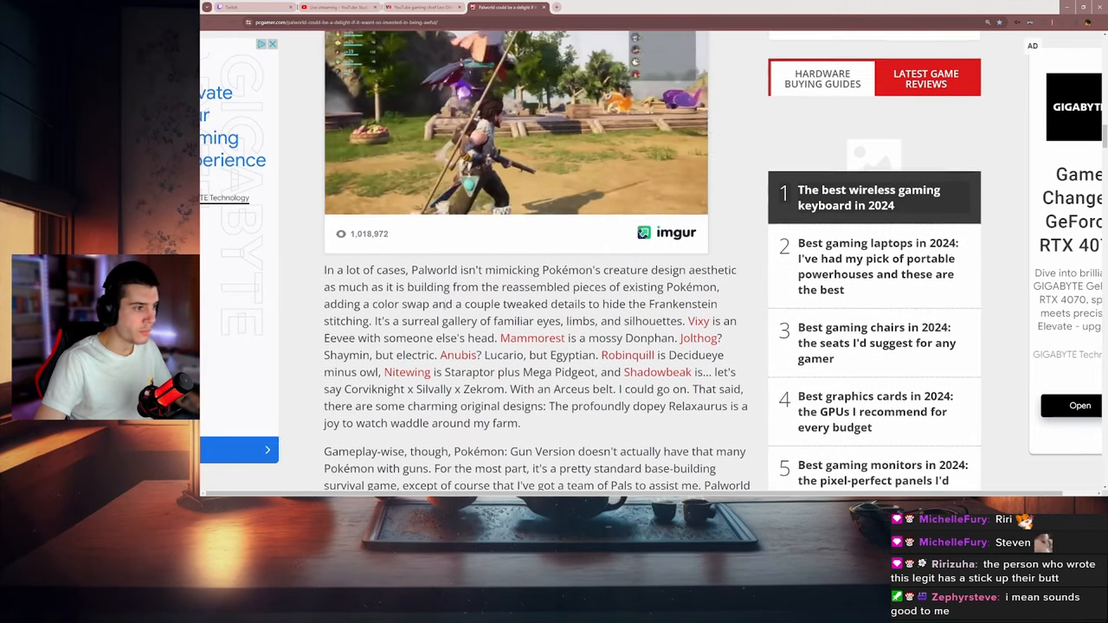
# Bring the full base-building, Pal combat and gunfighting paragraph into view
pyautogui.scroll(-3)
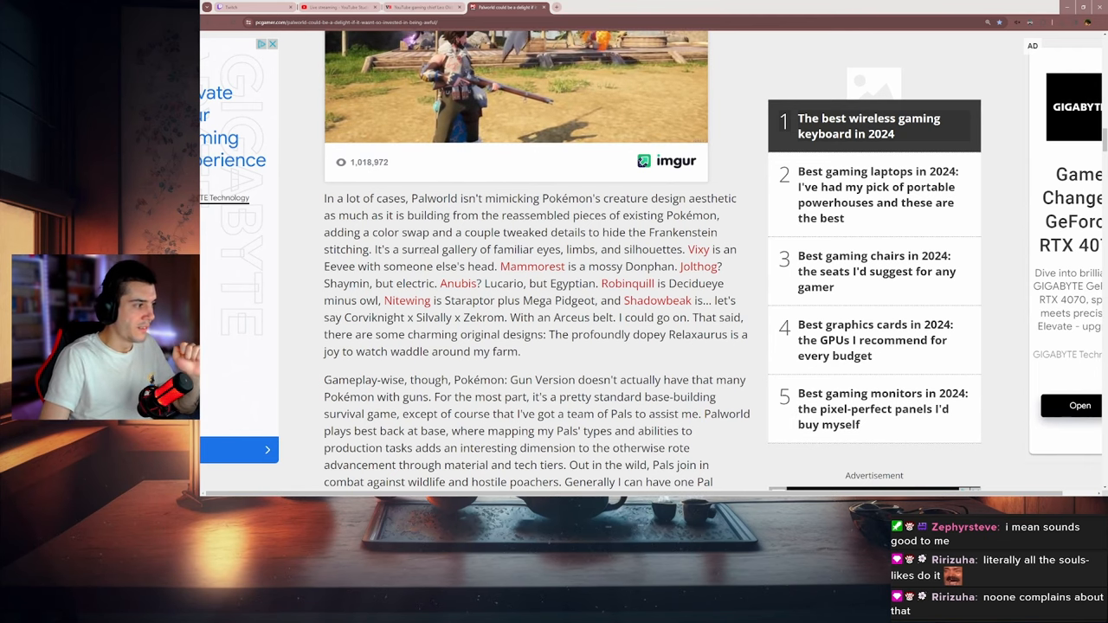
pyautogui.scroll(-3)
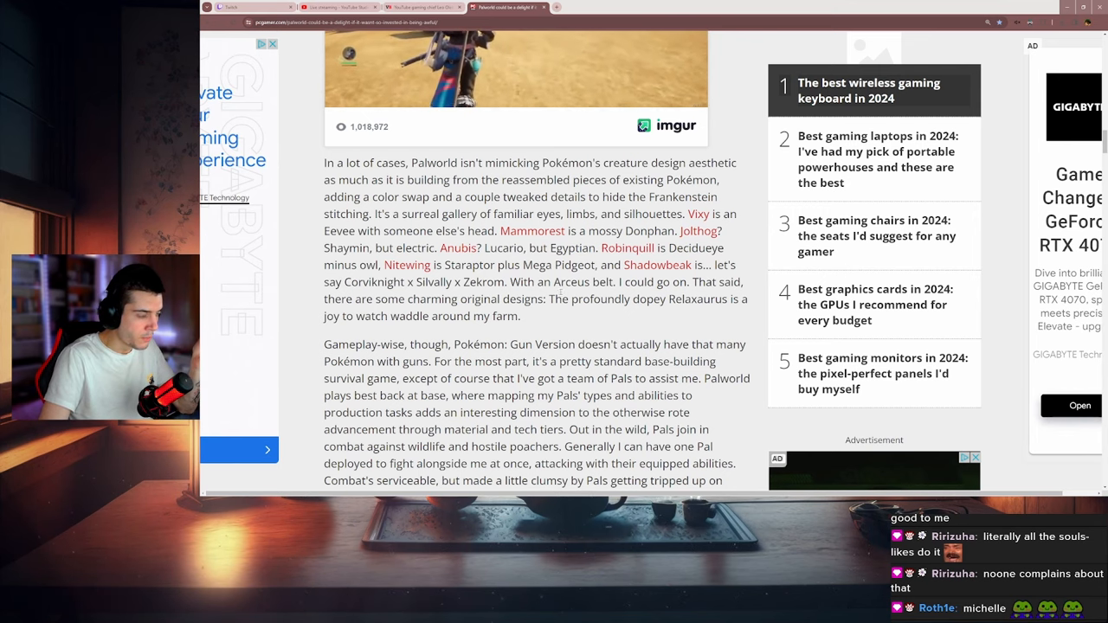
pyautogui.scroll(-3)
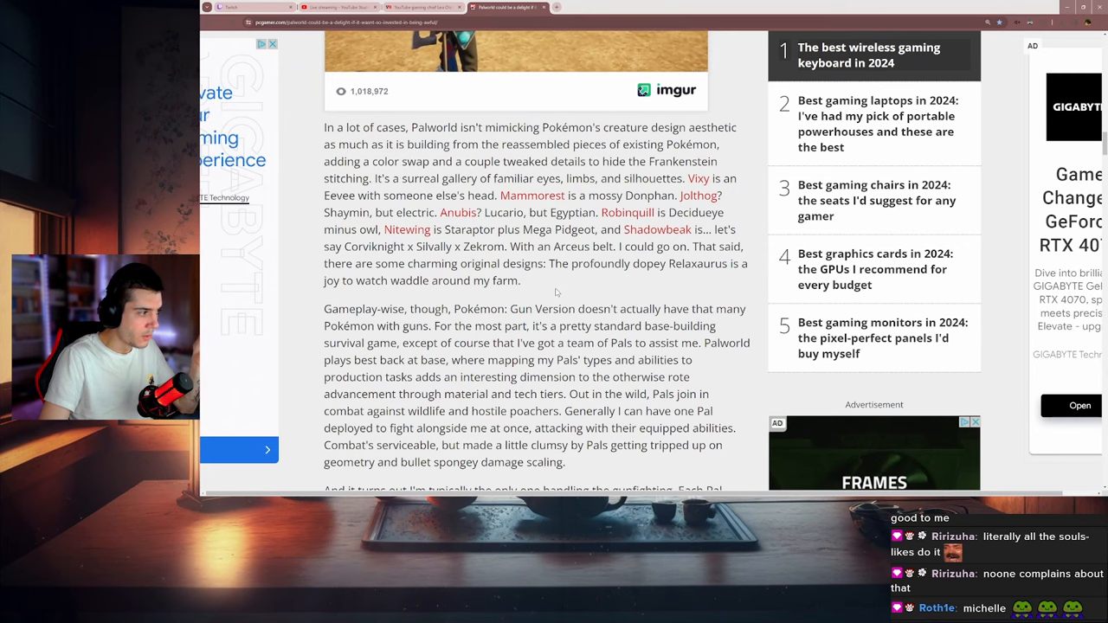
pyautogui.scroll(-3)
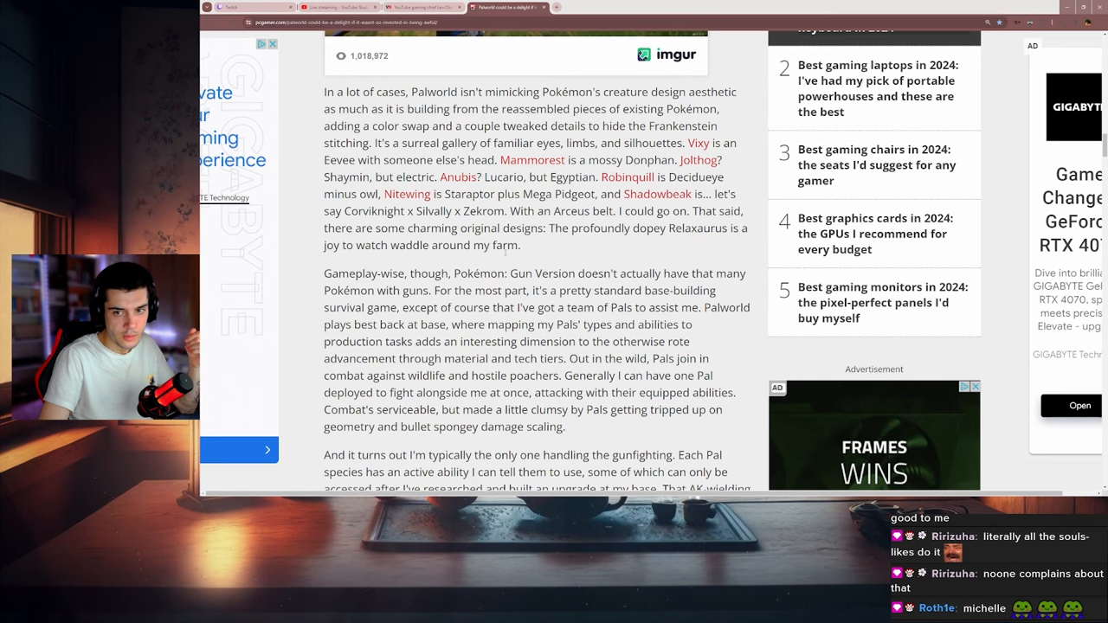
# Read the Pal active-abilities paragraph down to the top of the 'Image 1 of 8' gallery
pyautogui.scroll(-3)
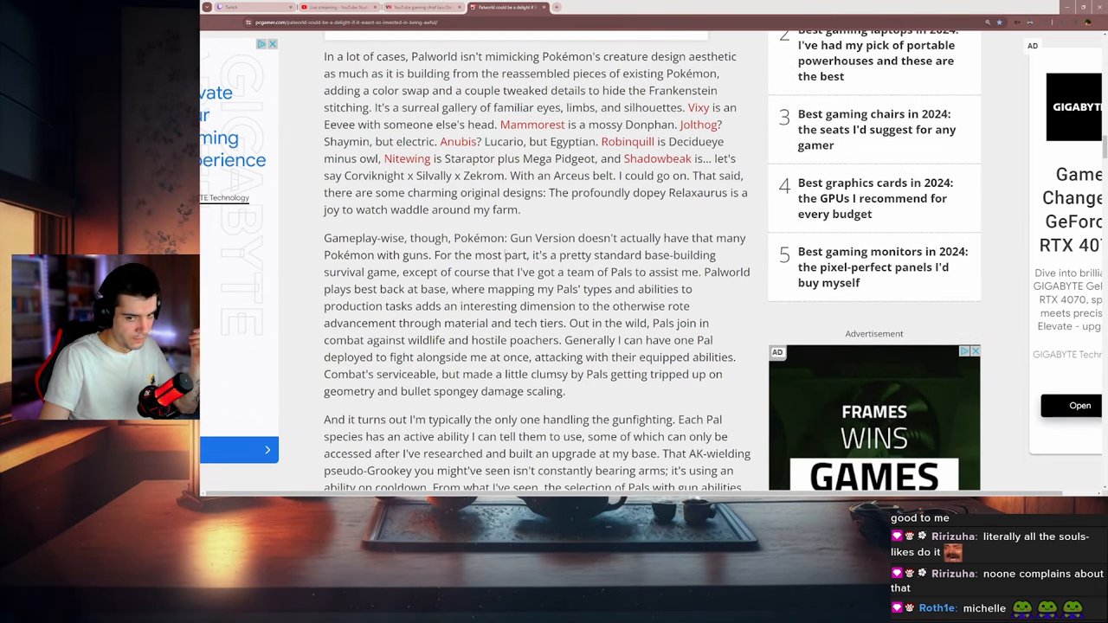
pyautogui.scroll(-3)
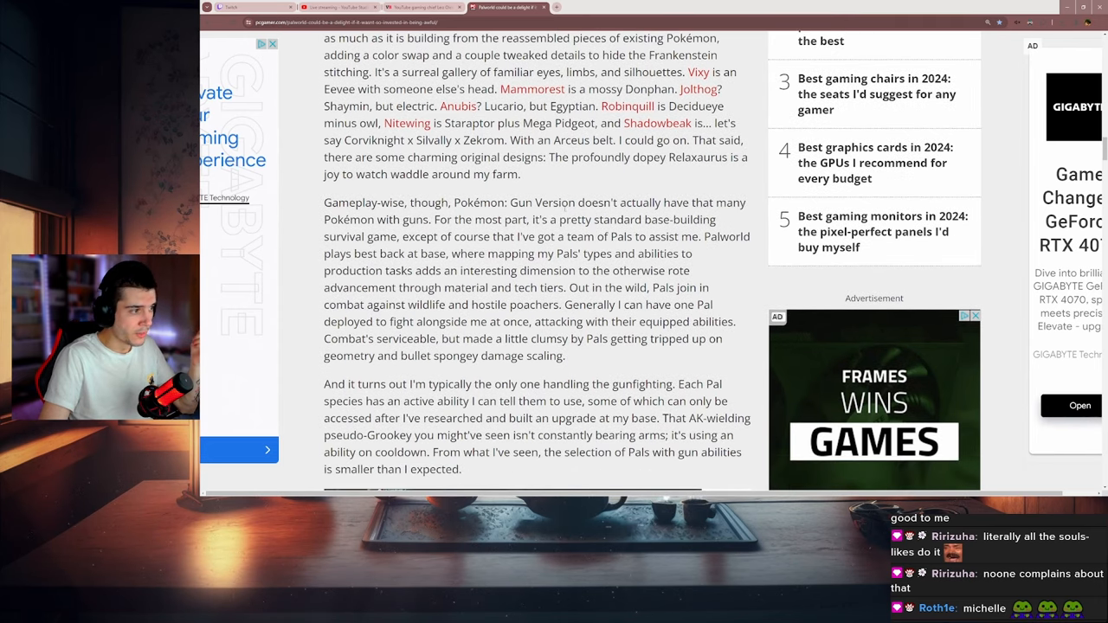
pyautogui.doubleClick(513, 202)
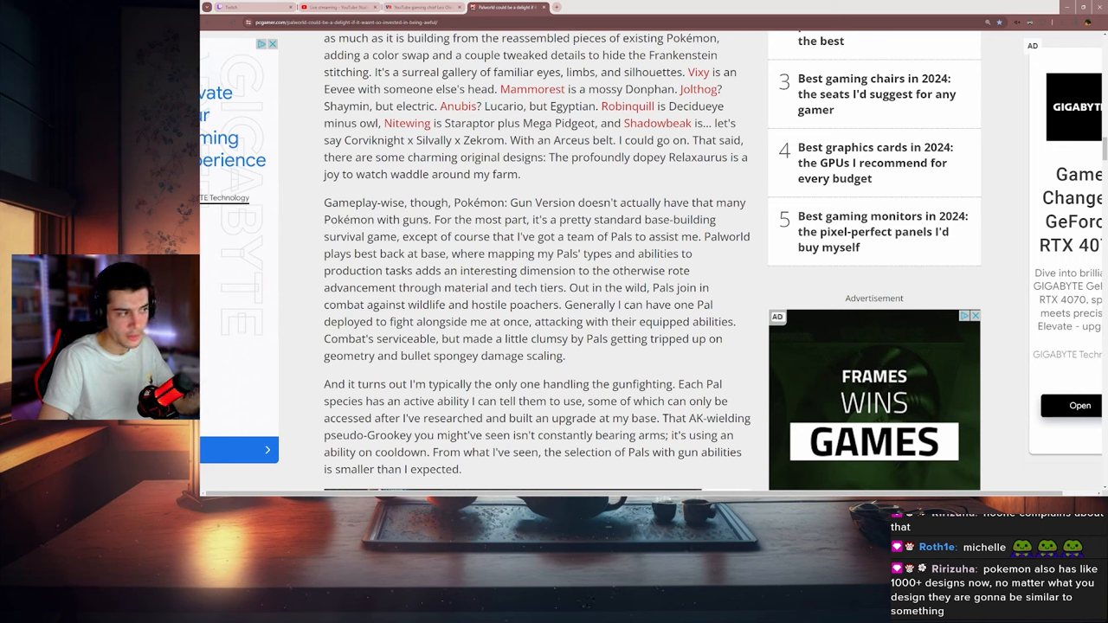
pyautogui.moveTo(345, 219); pyautogui.dragTo(426, 219)
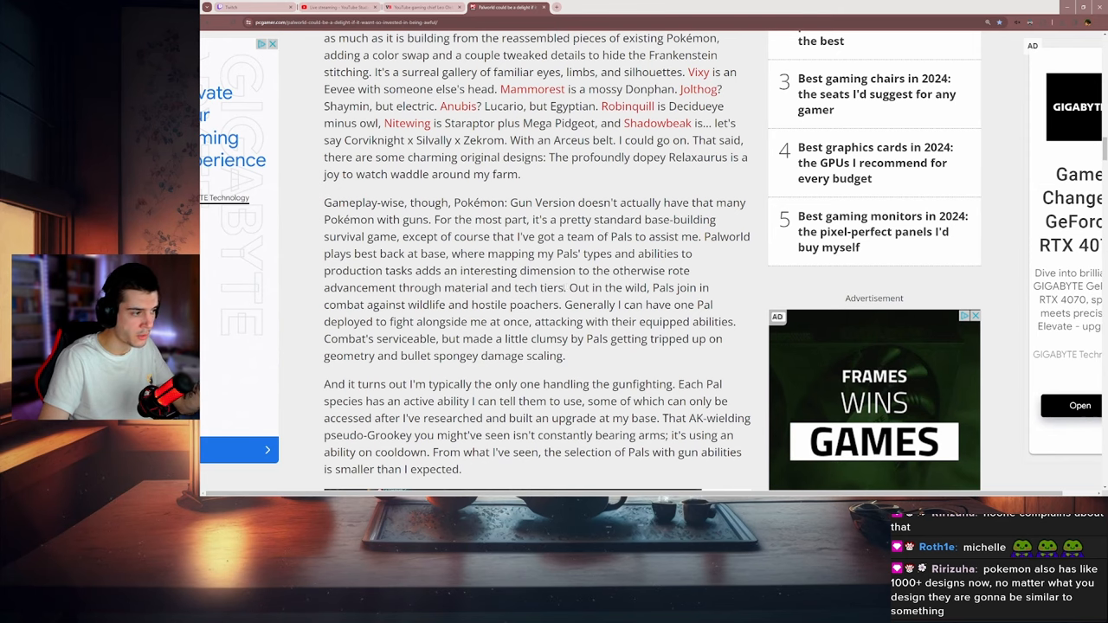
pyautogui.scroll(-3)
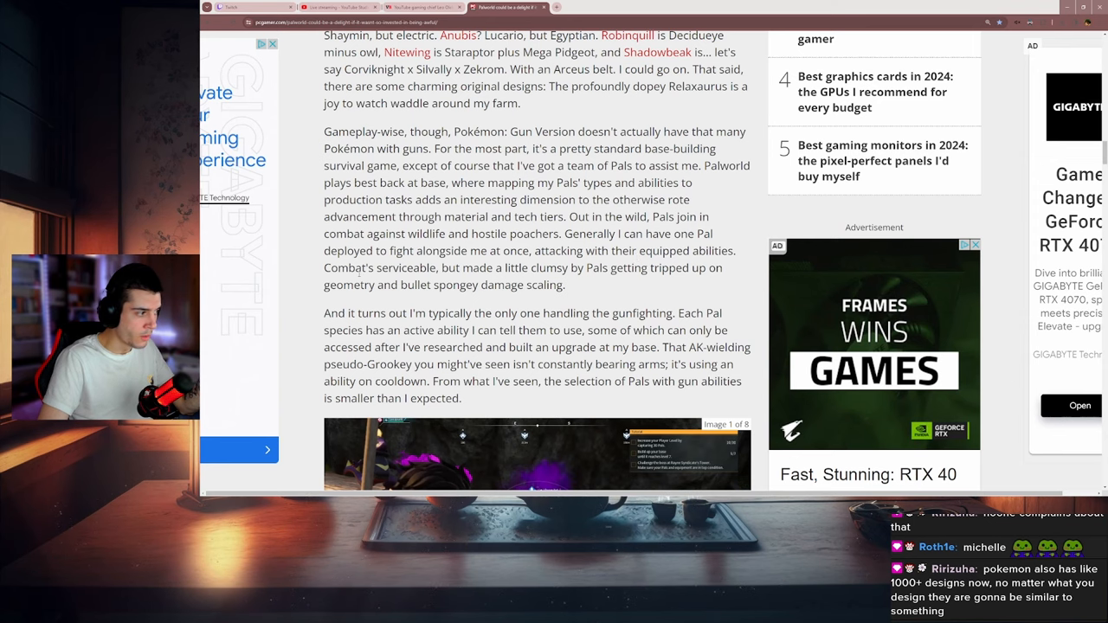
# Read the clumsy, bullet-spongey combat sentence and scroll past the gallery screenshot
pyautogui.scroll(-3)
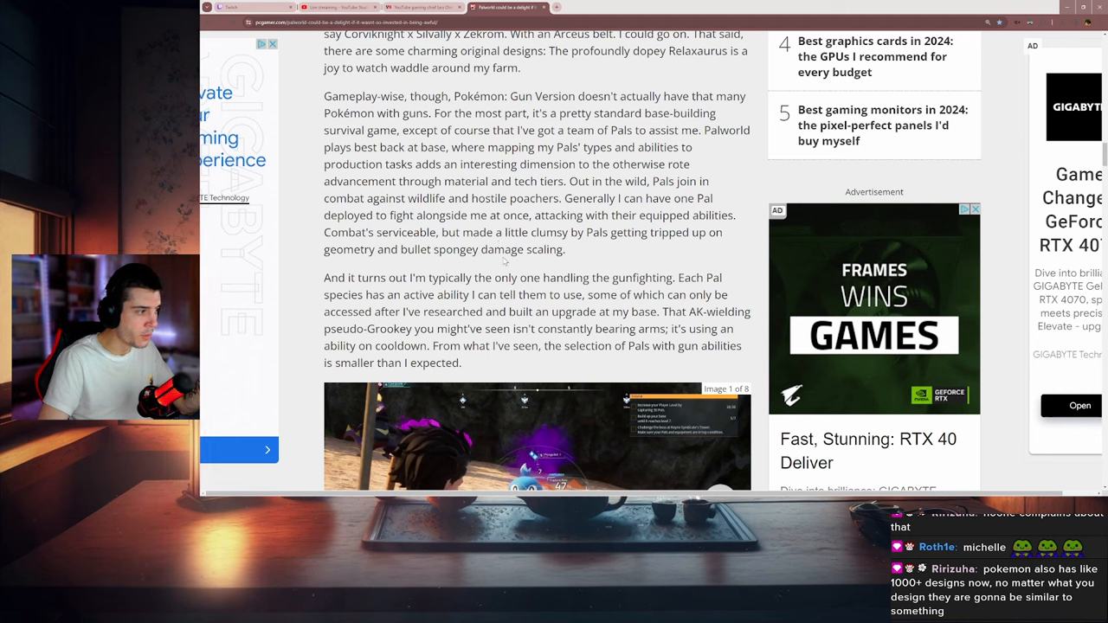
pyautogui.moveTo(530, 232); pyautogui.dragTo(565, 249)
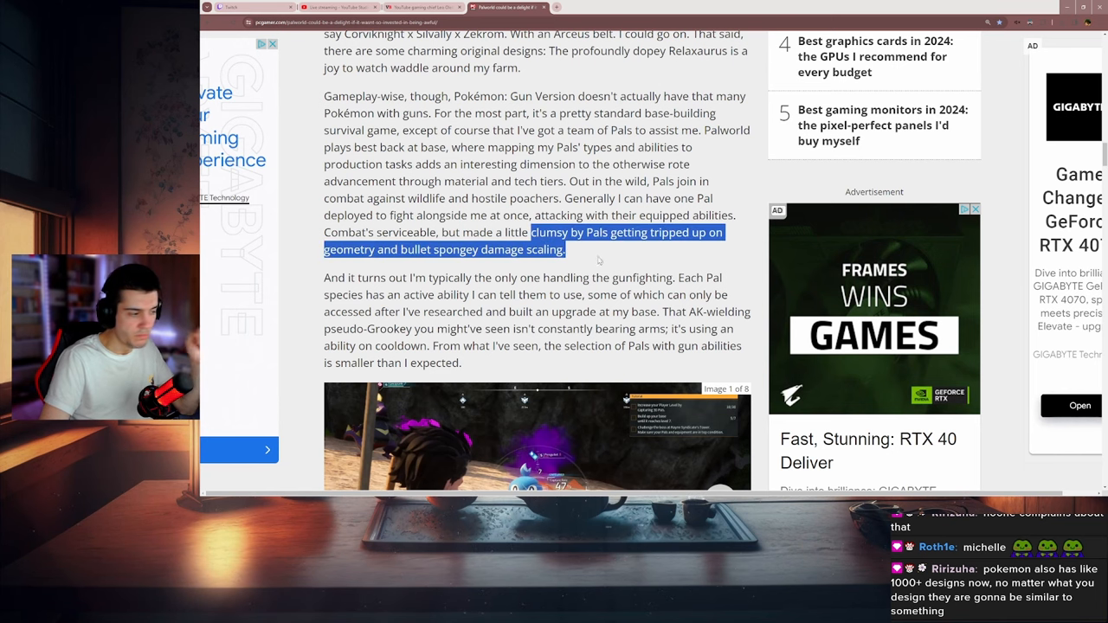
pyautogui.click(594, 259)
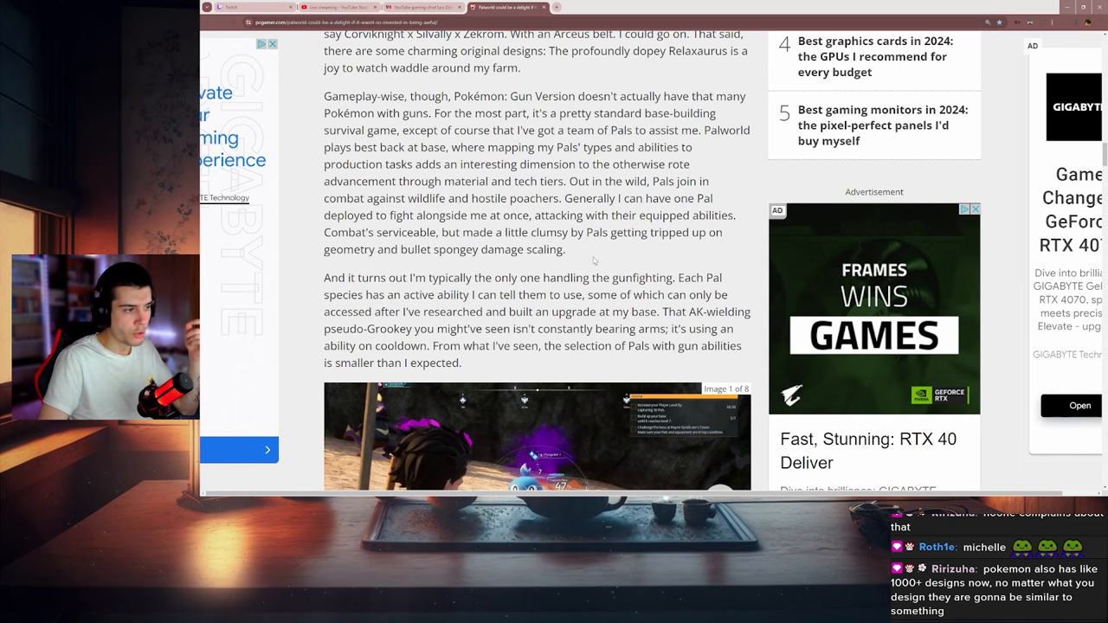
pyautogui.scroll(-3)
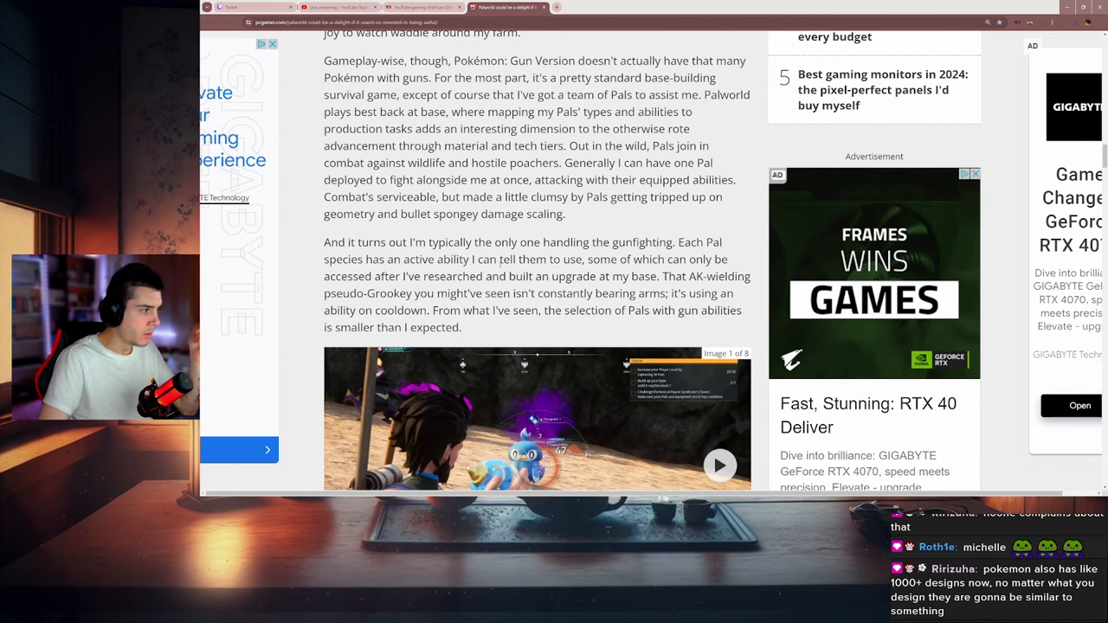
pyautogui.scroll(-3)
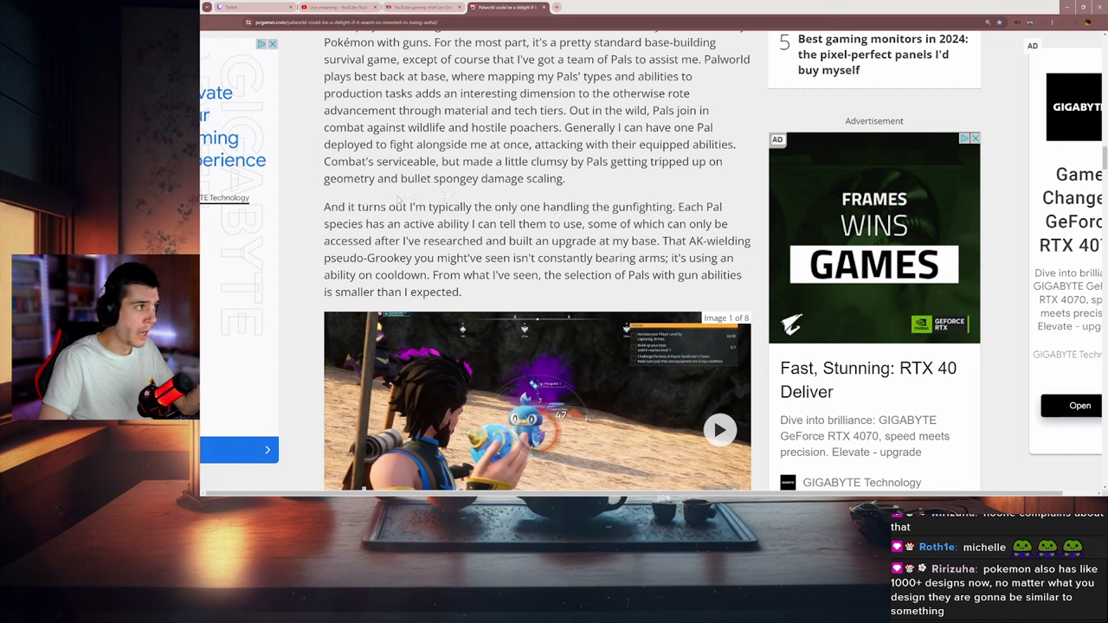
# Read on through the shock-humor and grass-type Pal base-job paragraphs
pyautogui.moveTo(323, 207); pyautogui.dragTo(675, 207)
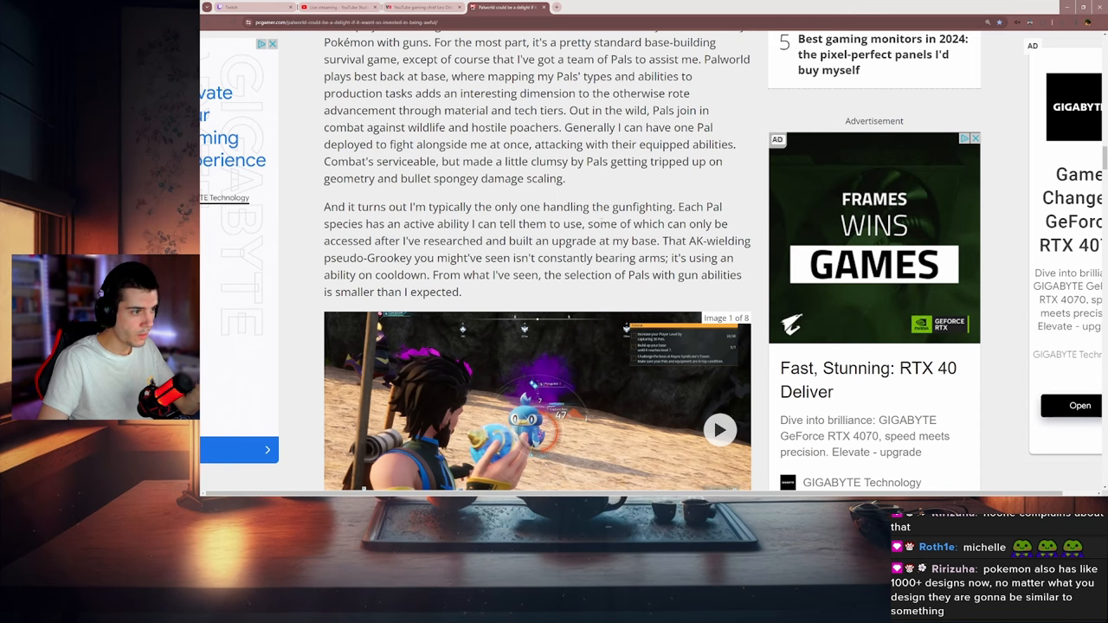
pyautogui.scroll(-3)
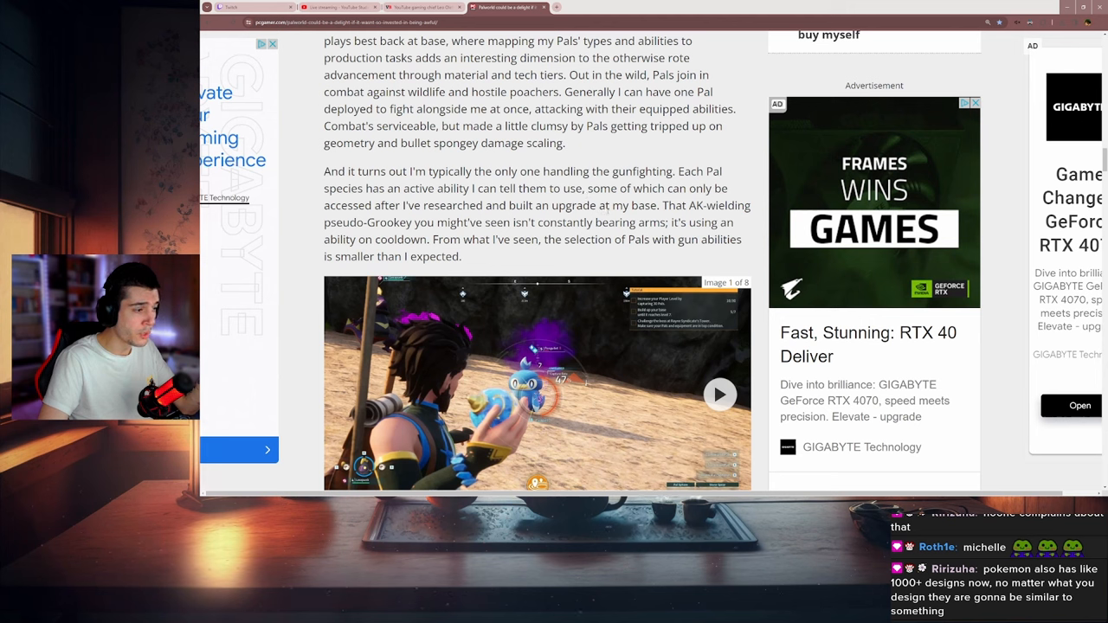
pyautogui.moveTo(623, 188); pyautogui.dragTo(658, 205)
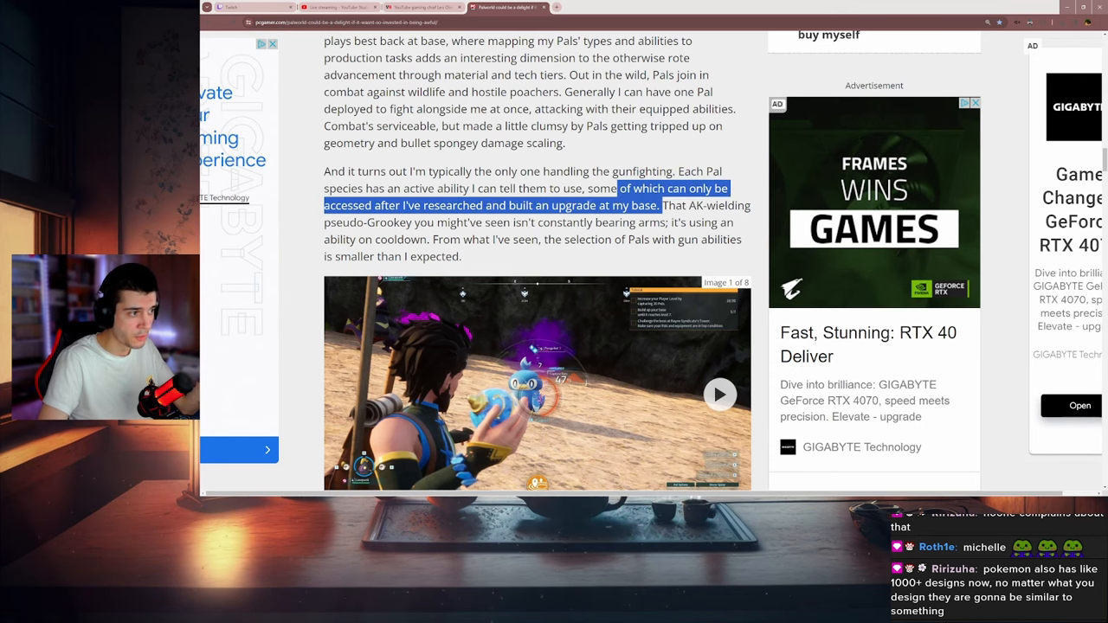
pyautogui.scroll(-3)
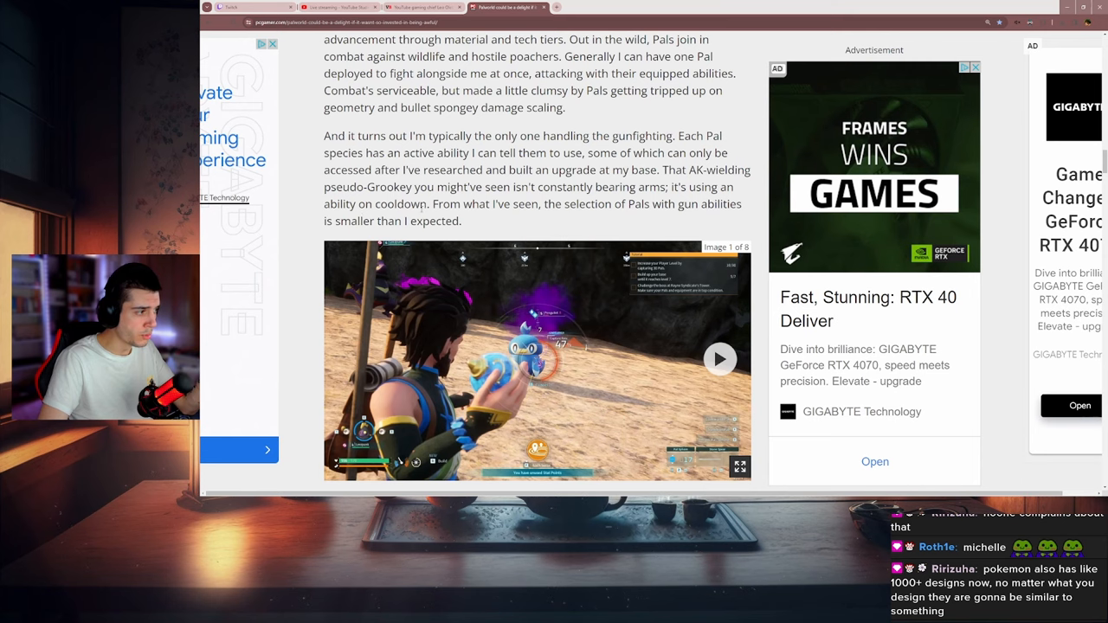
pyautogui.scroll(-3)
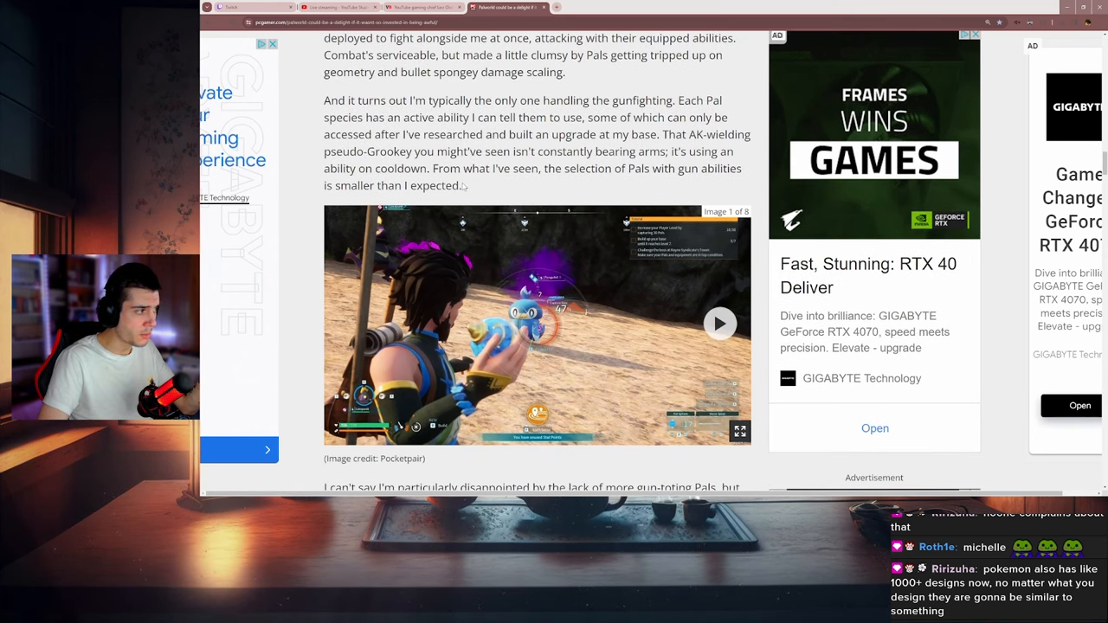
pyautogui.moveTo(508, 185)
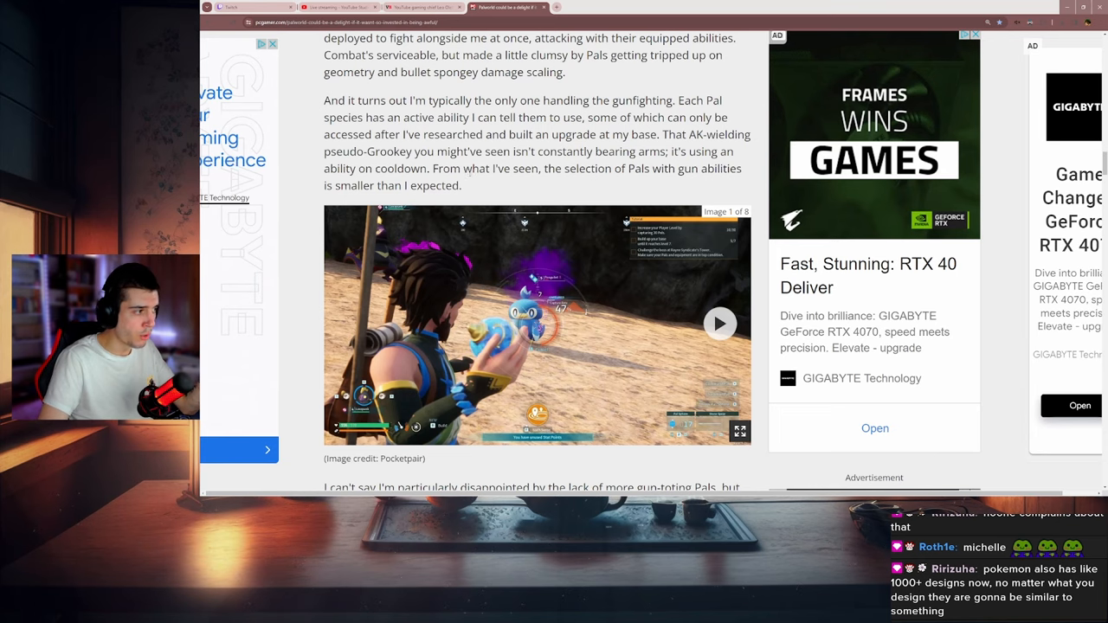
pyautogui.scroll(-3)
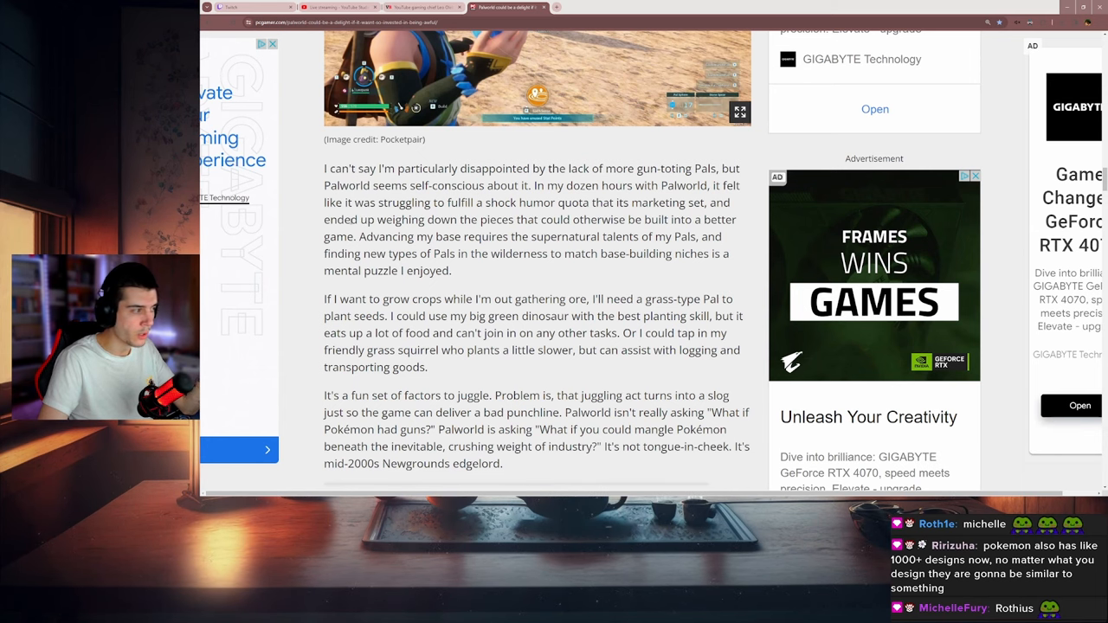
# Read down to the sentence calling Pal-hunting a mental puzzle
pyautogui.scroll(-3)
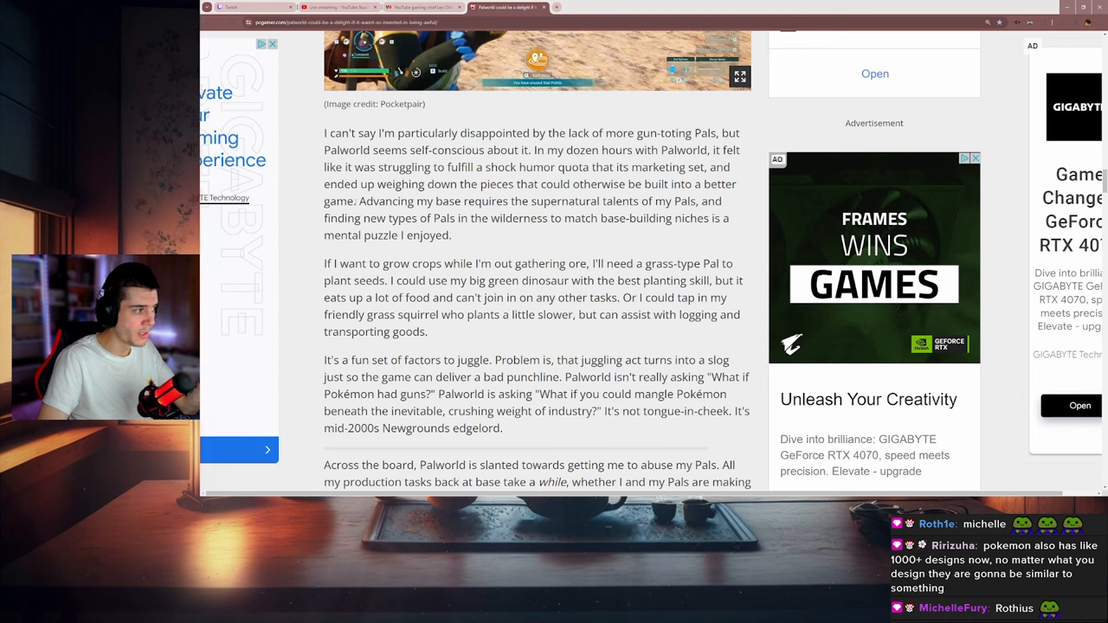
pyautogui.scroll(-3)
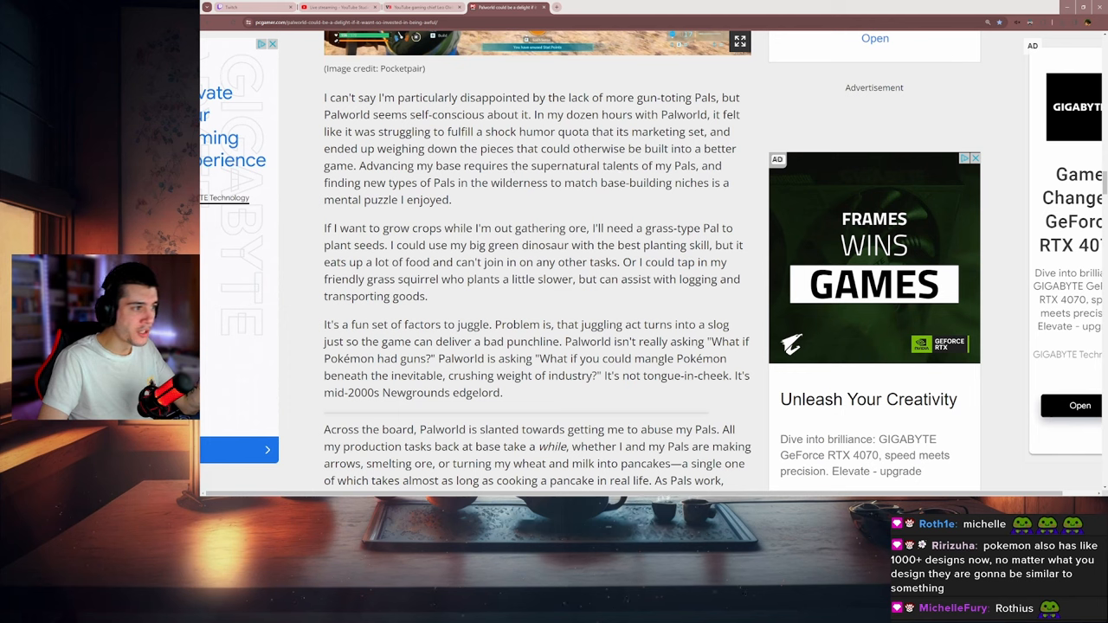
pyautogui.moveTo(601, 165); pyautogui.dragTo(692, 165)
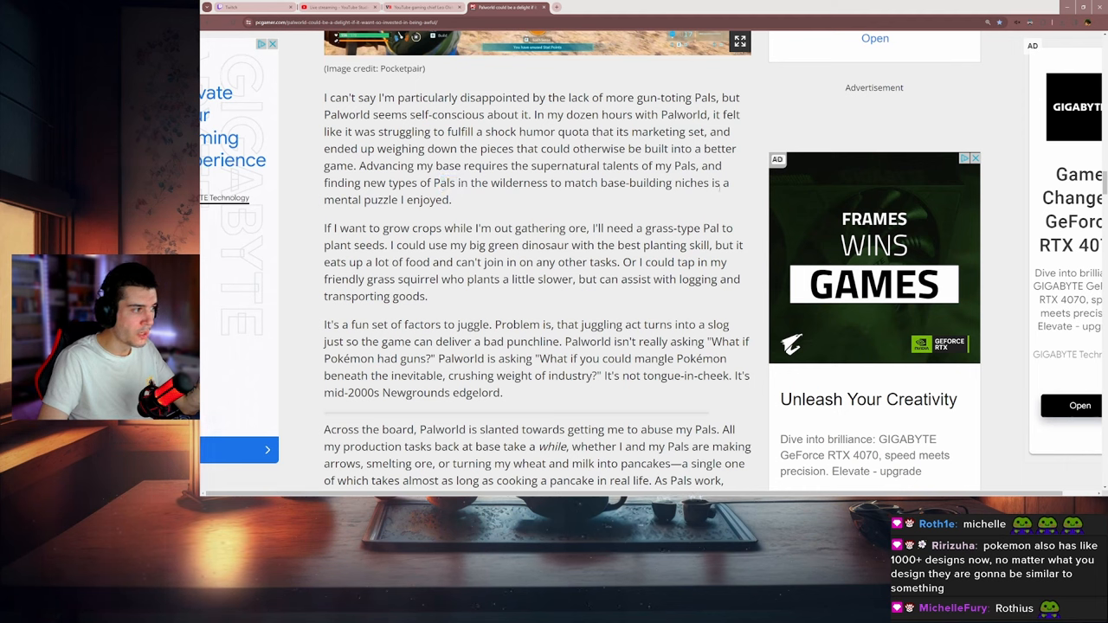
pyautogui.moveTo(474, 182); pyautogui.dragTo(450, 199)
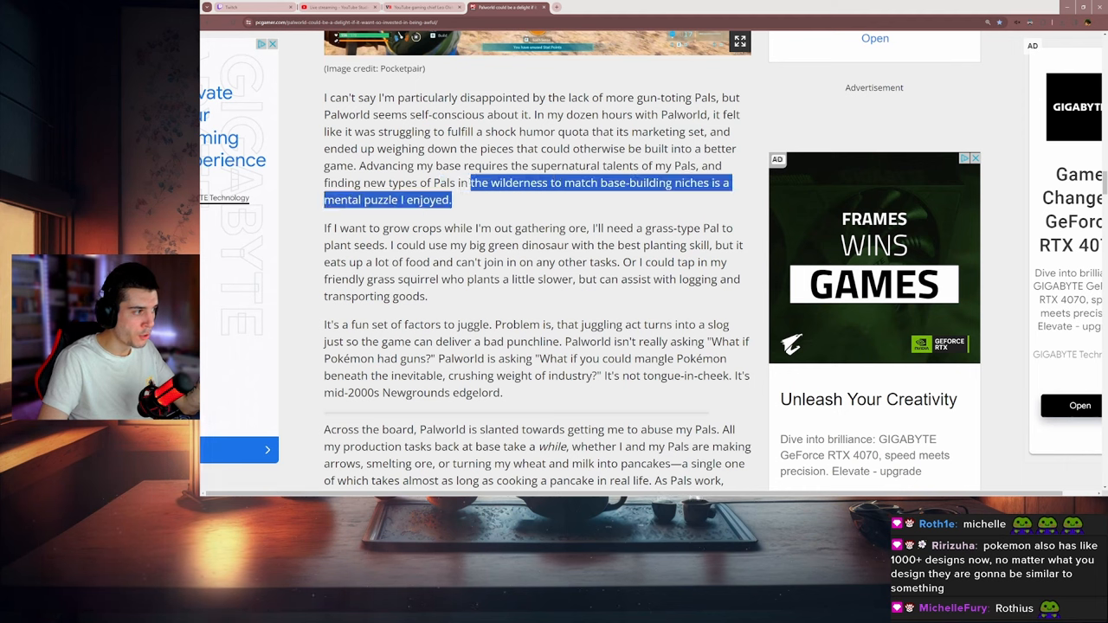
pyautogui.scroll(-3)
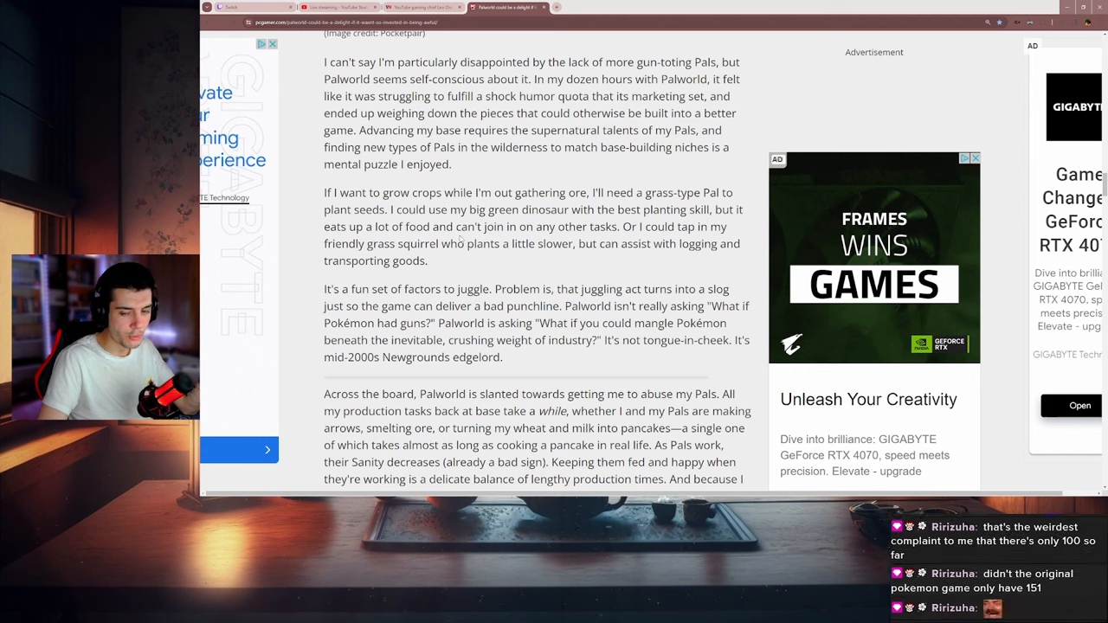
# Highlight the paragraph about juggling Pal tasks, then deselect it
pyautogui.scroll(-3)
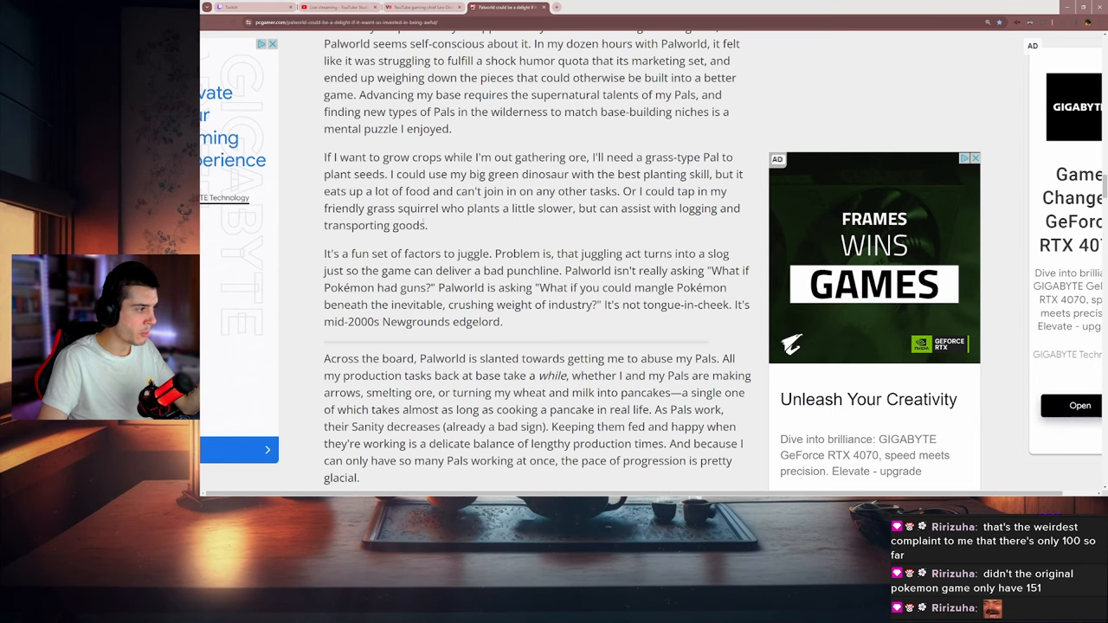
pyautogui.scroll(-3)
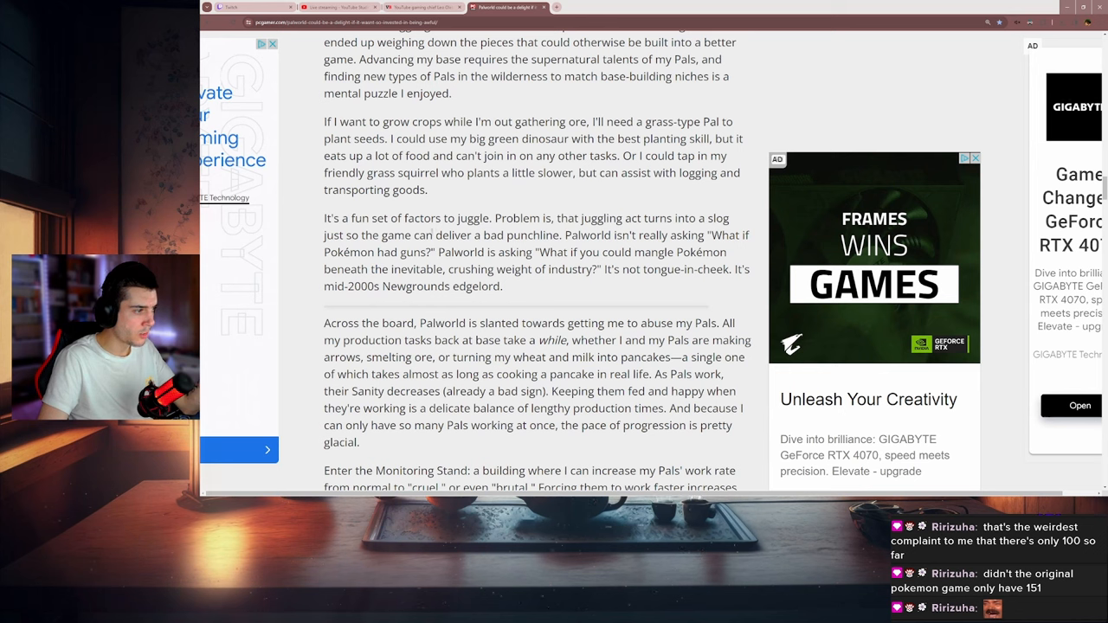
pyautogui.moveTo(452, 235); pyautogui.dragTo(513, 235)
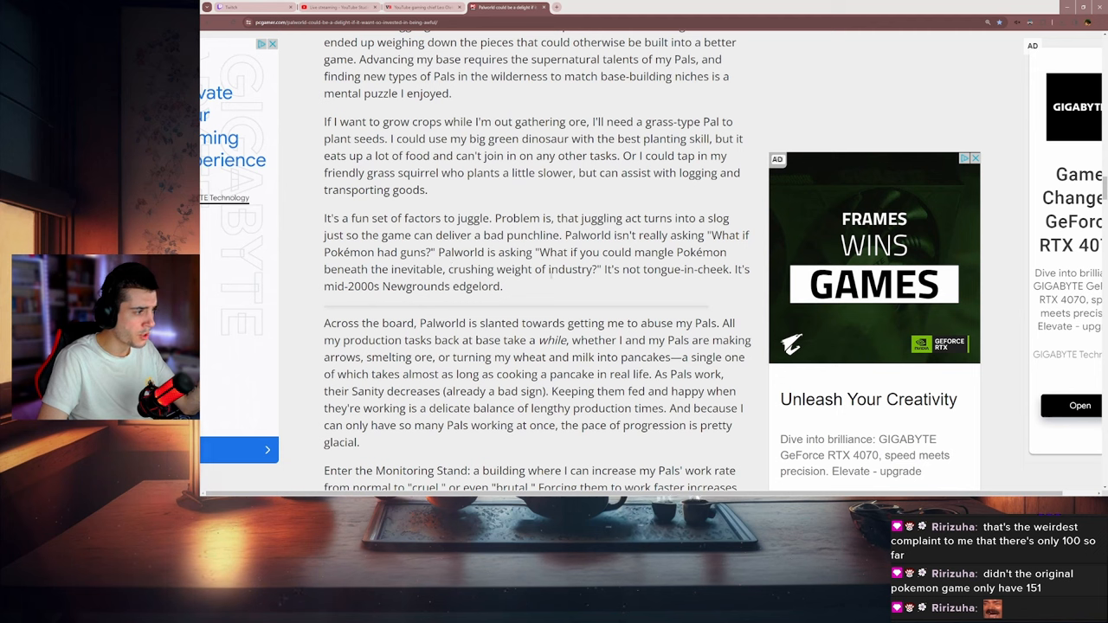
pyautogui.moveTo(607, 281)
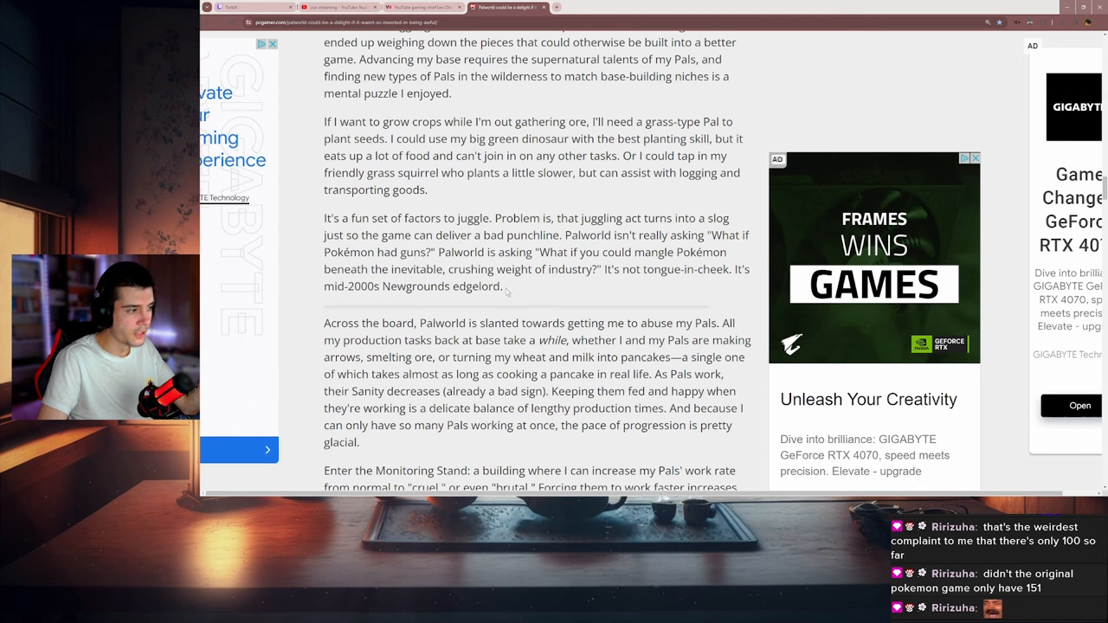
pyautogui.moveTo(324, 218); pyautogui.dragTo(502, 287)
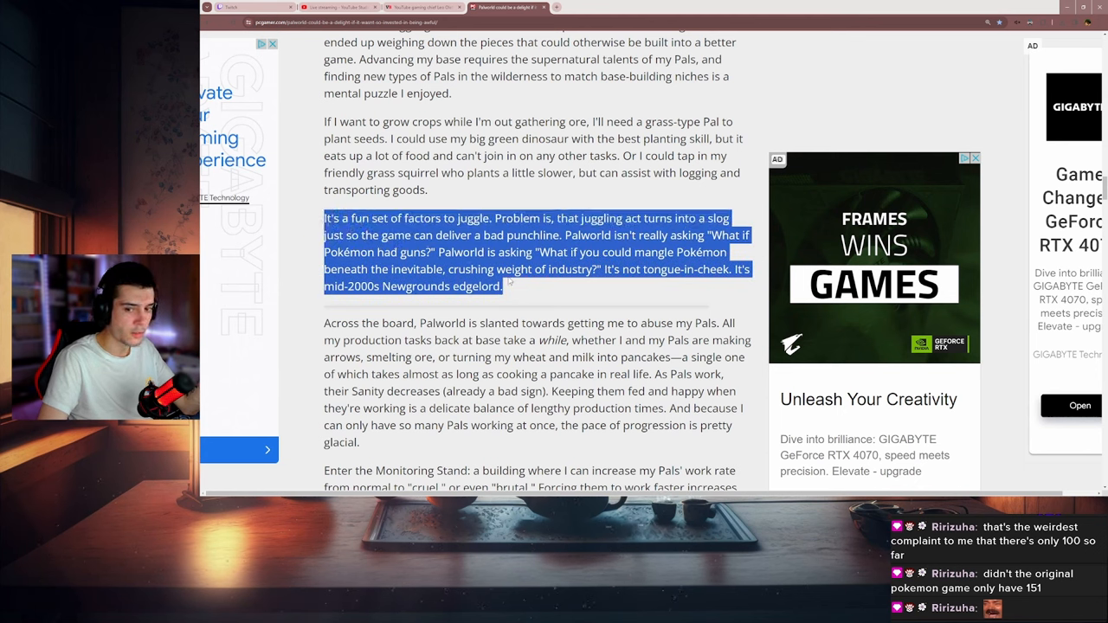
pyautogui.click(533, 287)
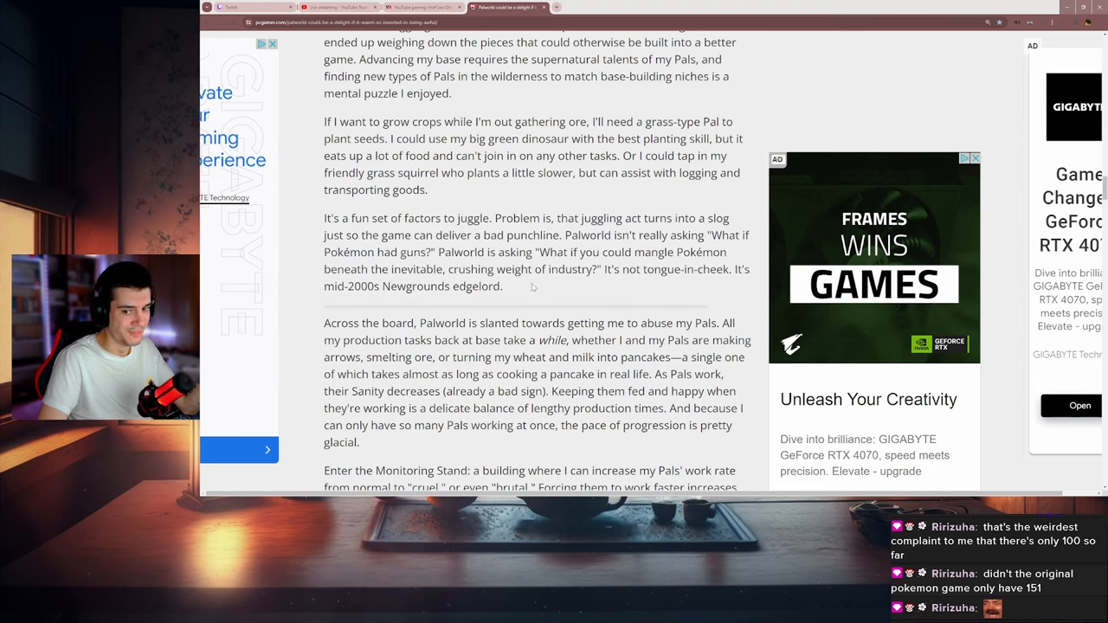
# Read the Monitoring Stand paragraph on injuries and medicine, selecting lines along the way
pyautogui.scroll(-3)
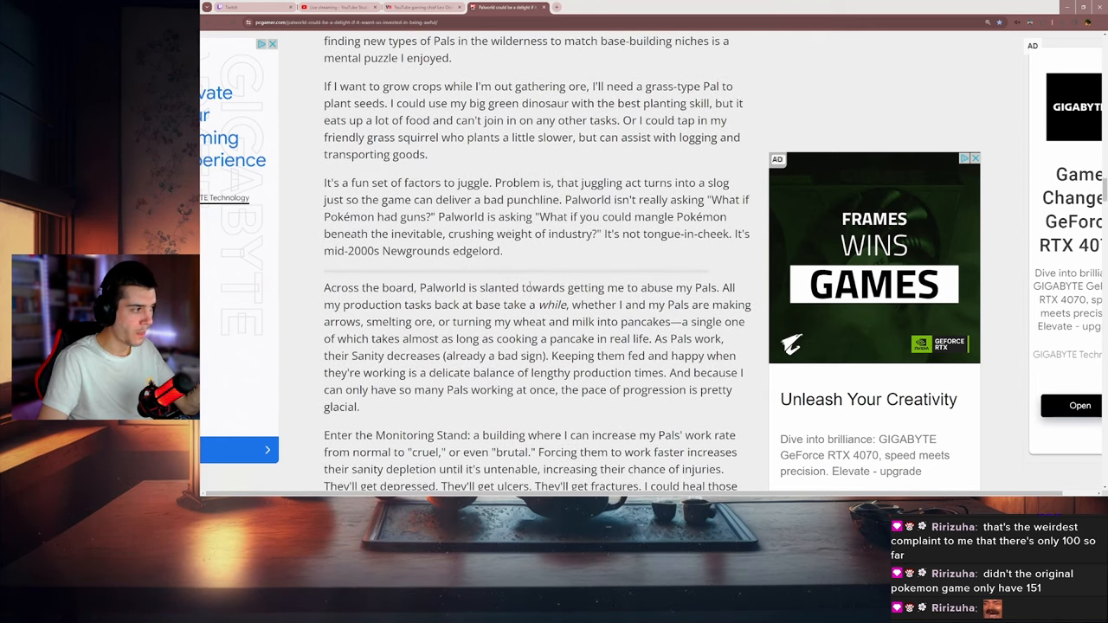
pyautogui.moveTo(324, 182); pyautogui.dragTo(502, 251)
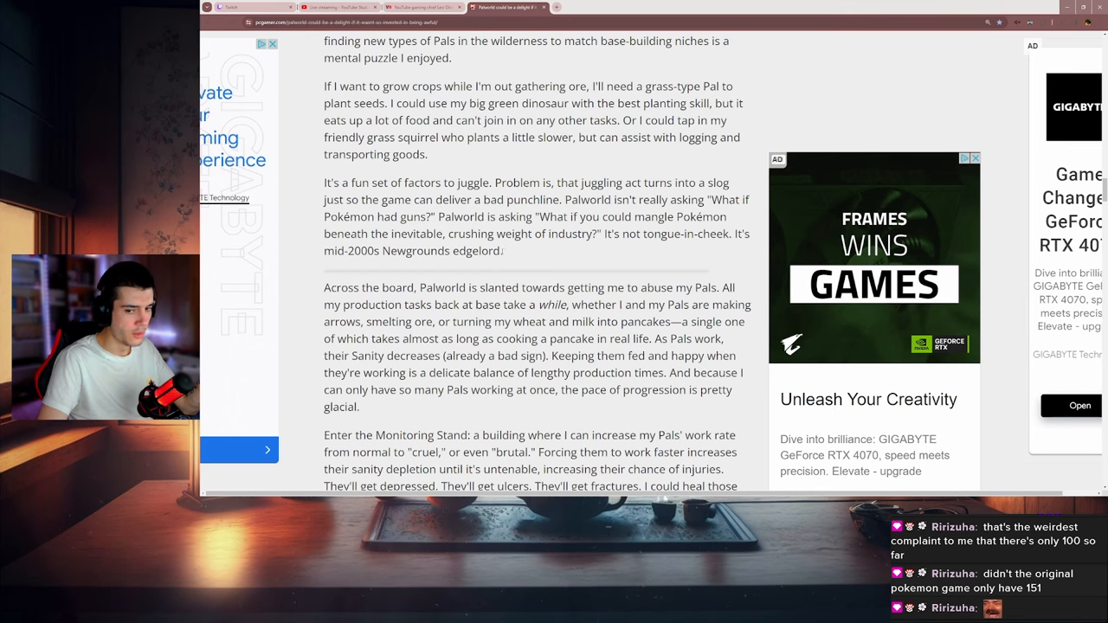
pyautogui.scroll(-3)
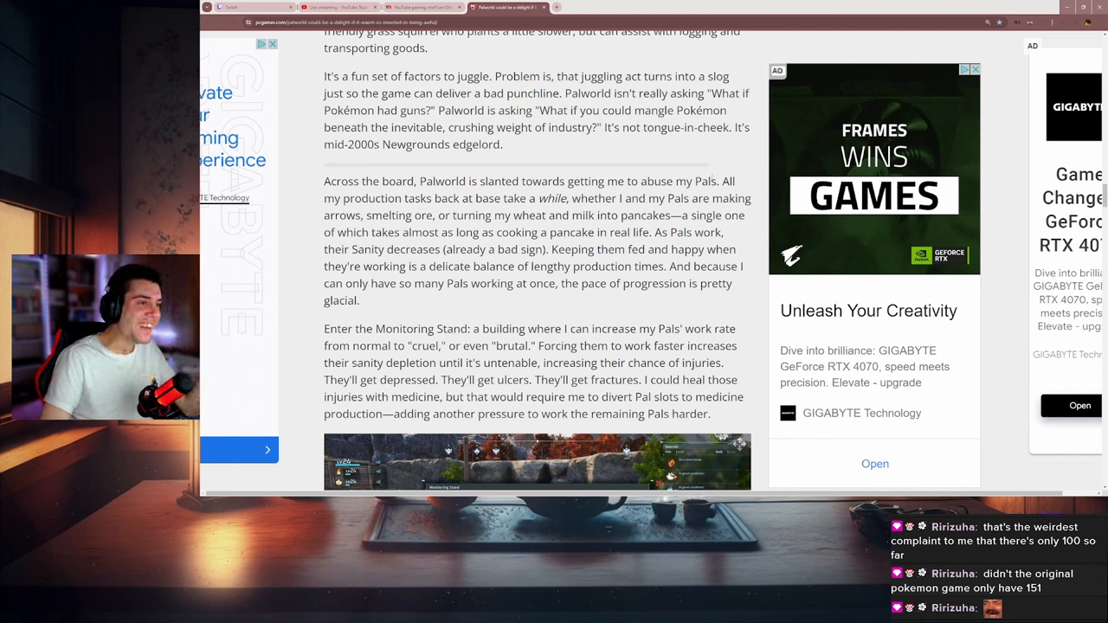
pyautogui.moveTo(563, 181); pyautogui.dragTo(718, 181)
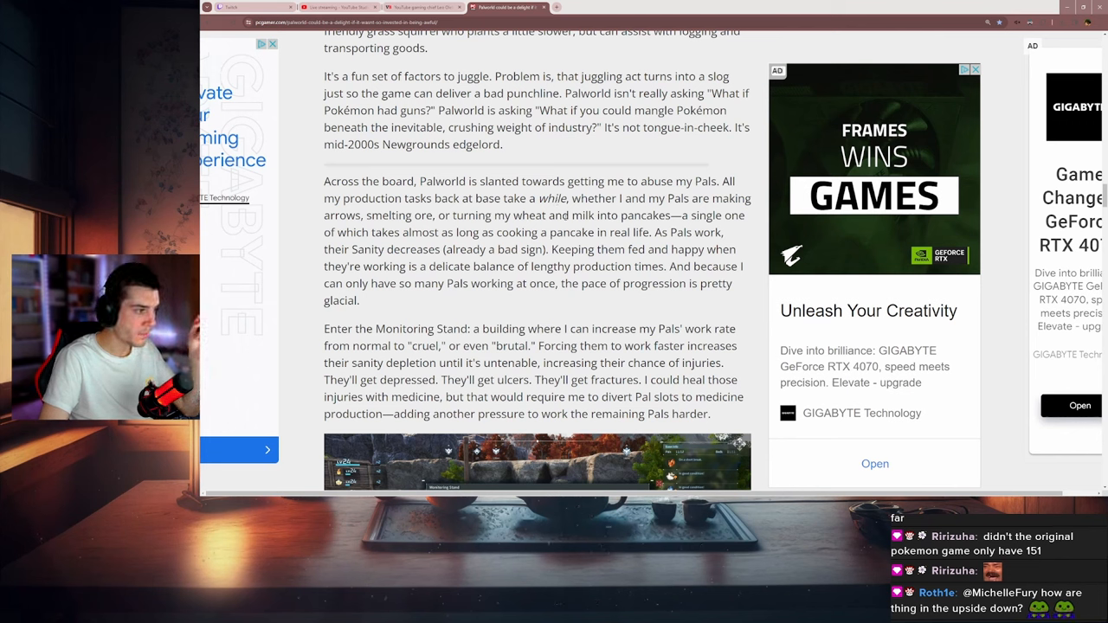
pyautogui.doubleClick(655, 215)
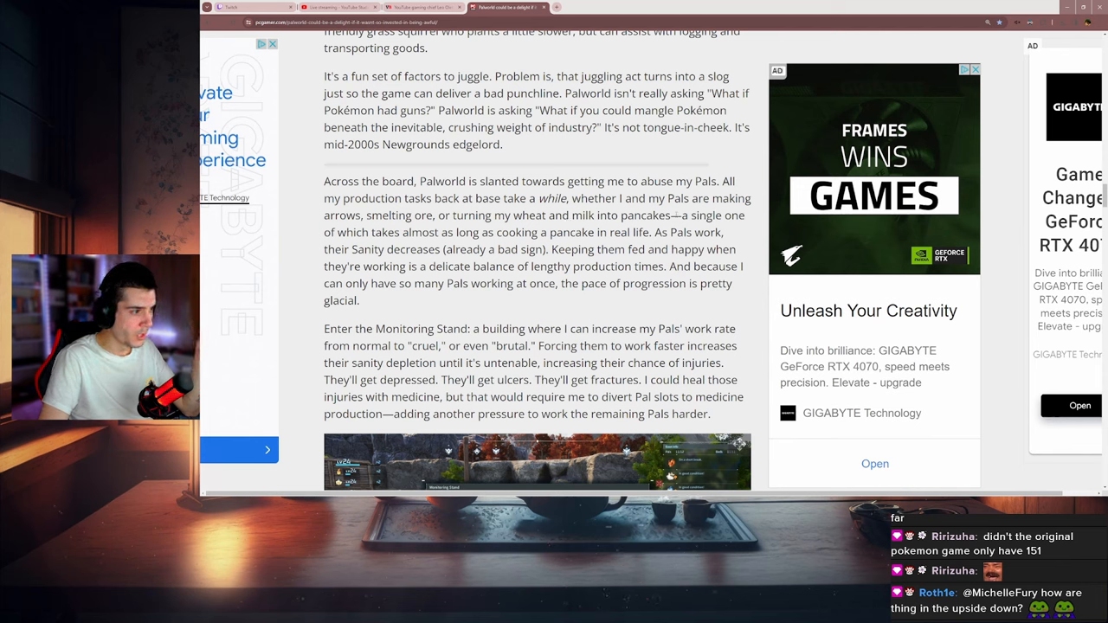
pyautogui.moveTo(324, 181); pyautogui.dragTo(670, 214)
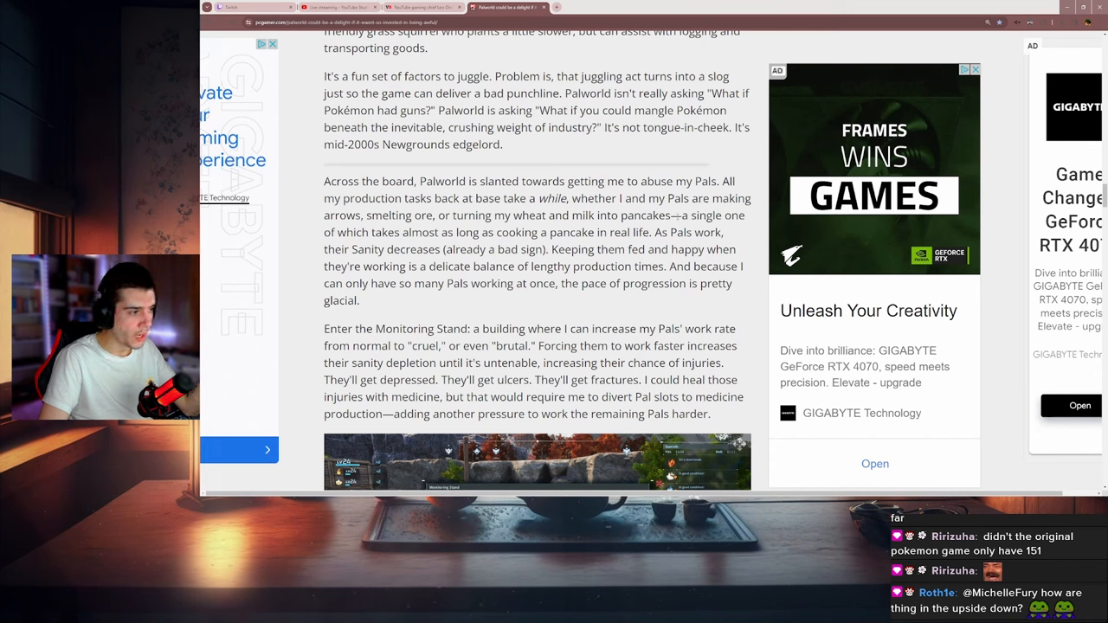
pyautogui.moveTo(530, 198); pyautogui.dragTo(669, 215)
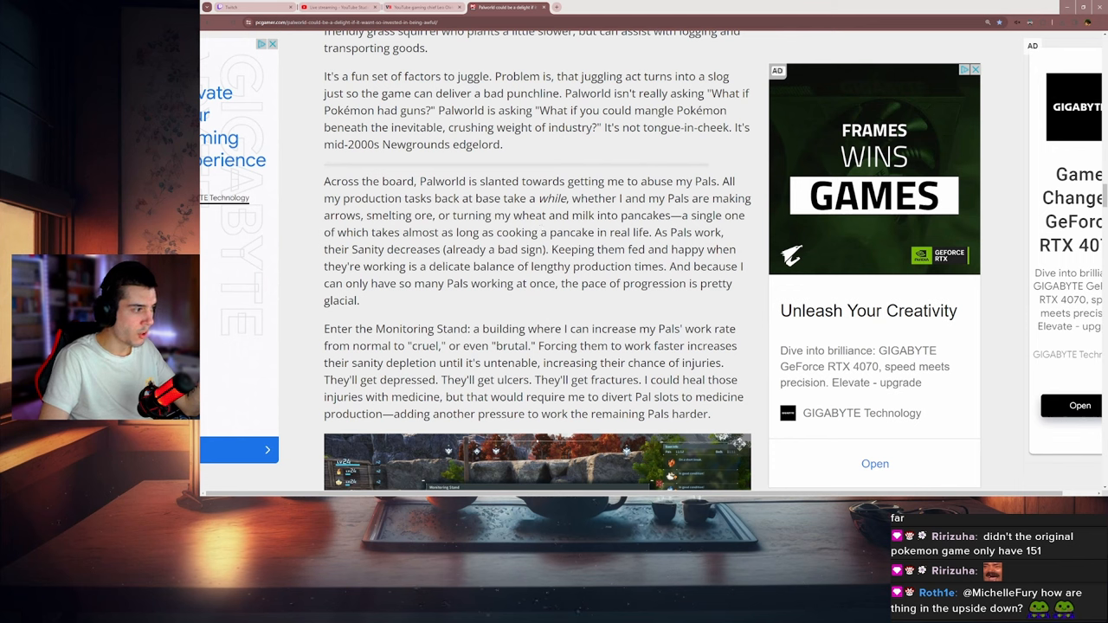
pyautogui.moveTo(539, 232); pyautogui.dragTo(639, 232)
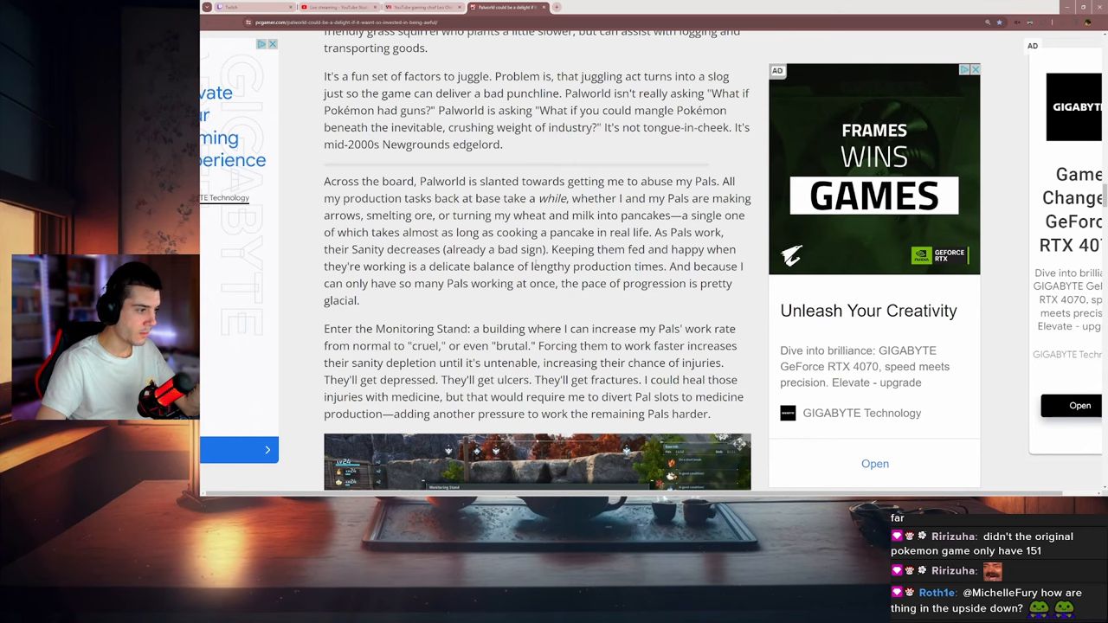
# Highlight the lines about abusing Pals, then return to the reassembled-Pokémon design paragraph
pyautogui.scroll(-3)
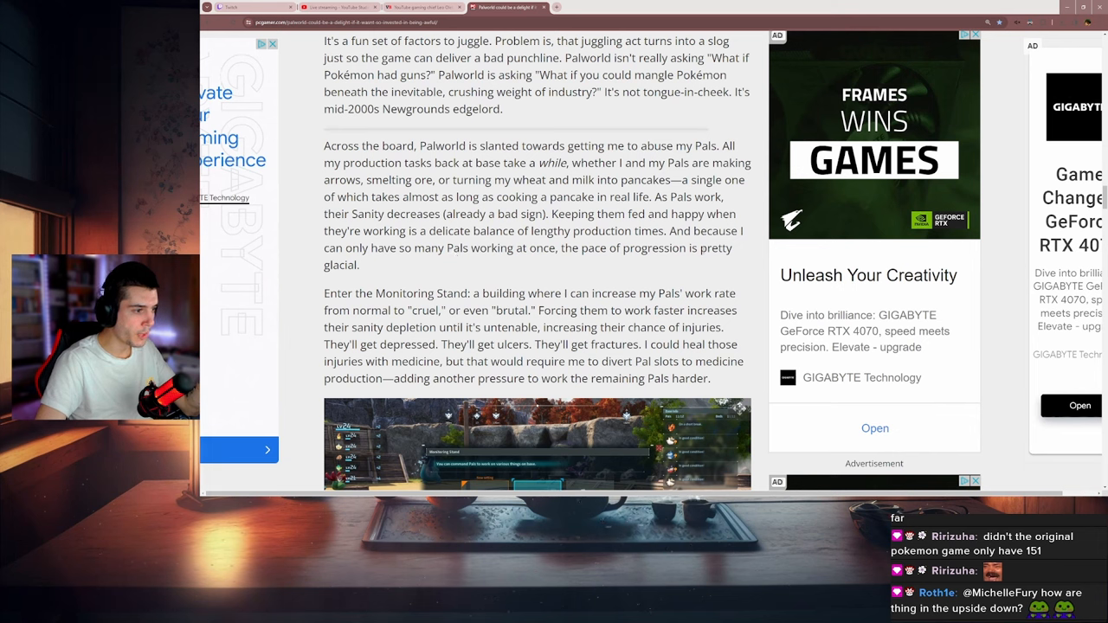
pyautogui.moveTo(392, 248); pyautogui.dragTo(467, 247)
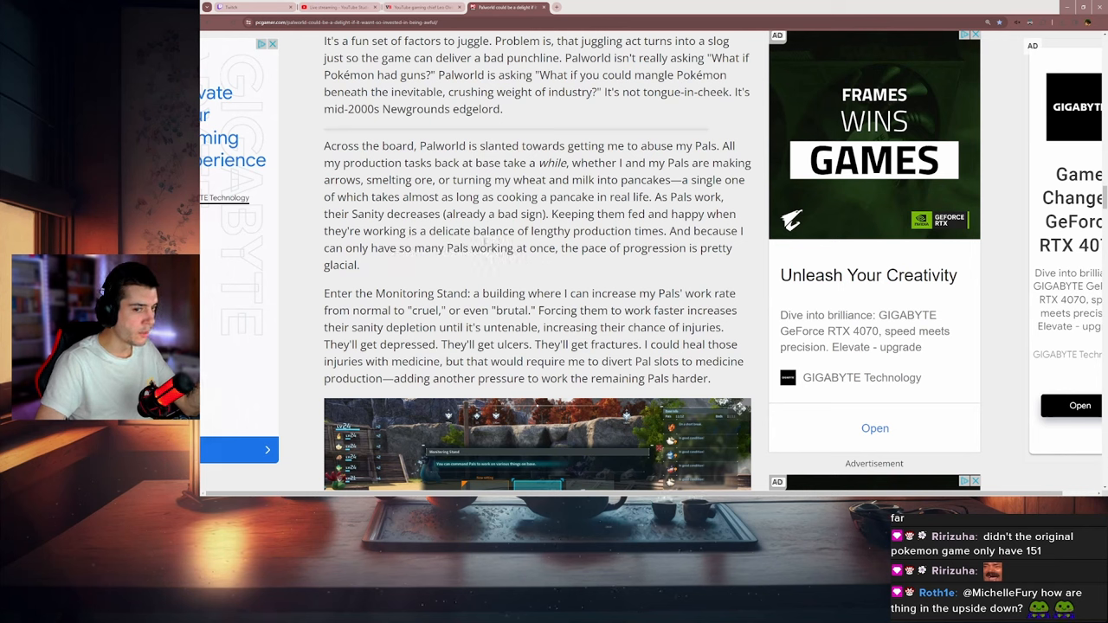
pyautogui.moveTo(376, 247); pyautogui.dragTo(471, 247)
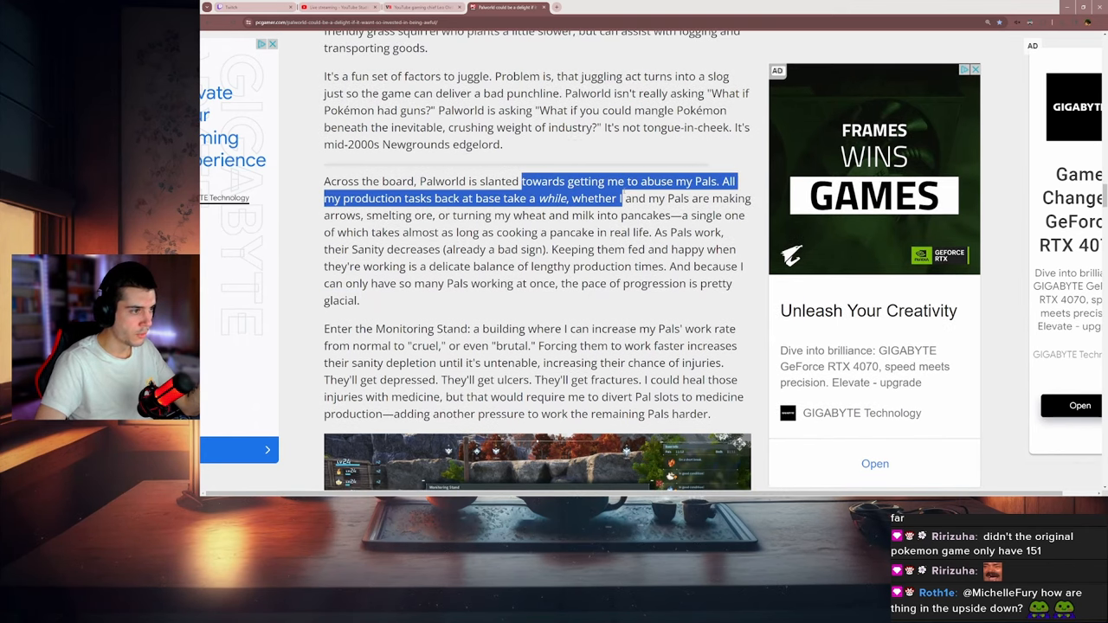
pyautogui.scroll(-3)
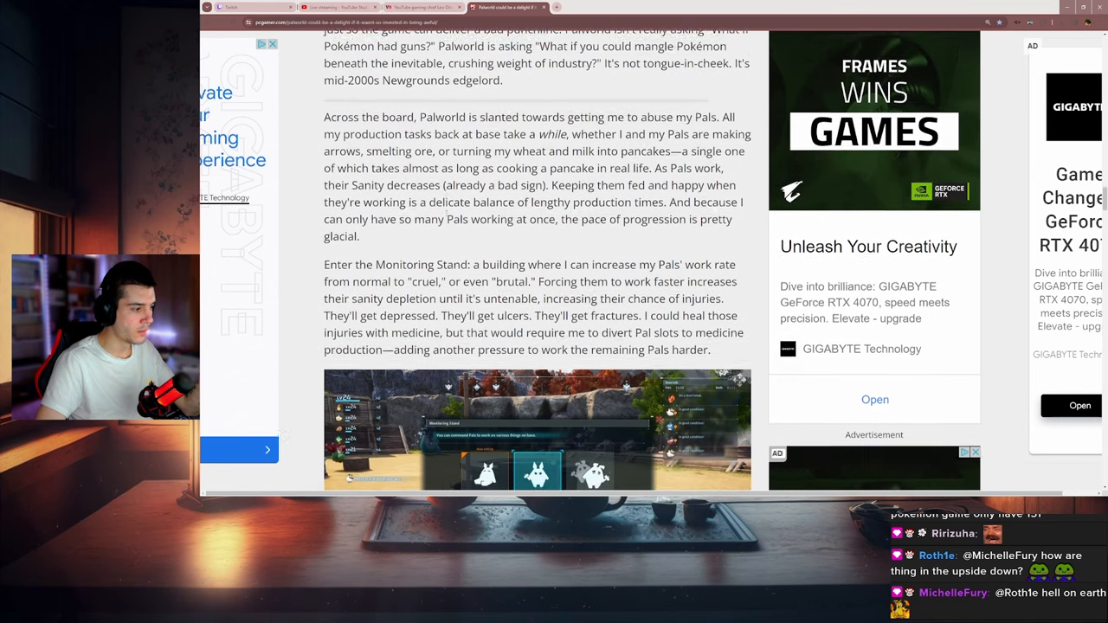
pyautogui.scroll(-3)
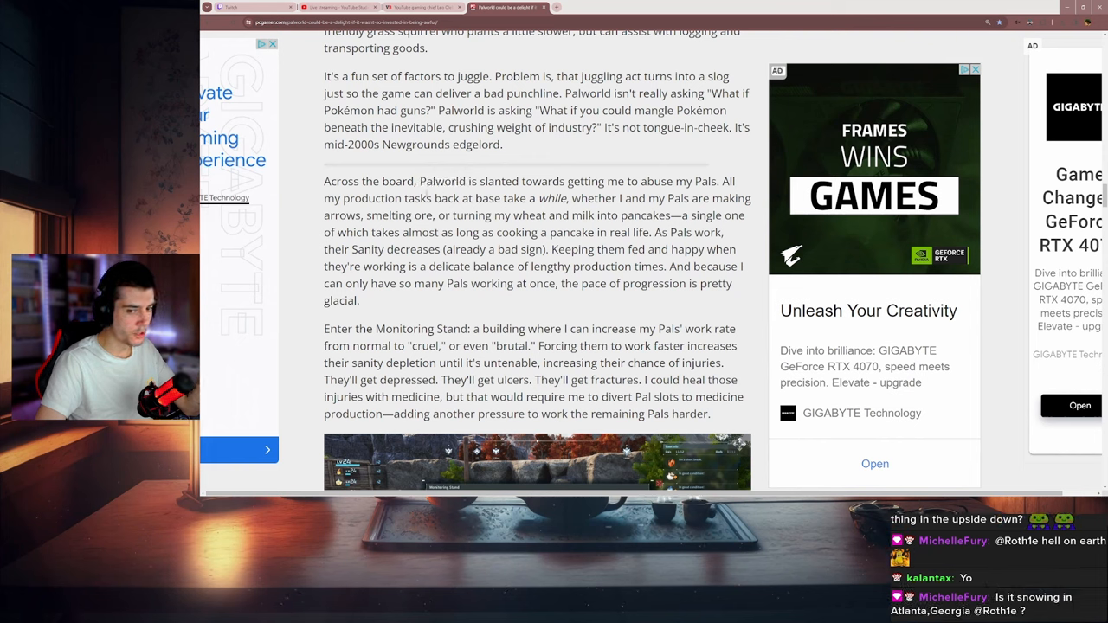
pyautogui.doubleClick(441, 181)
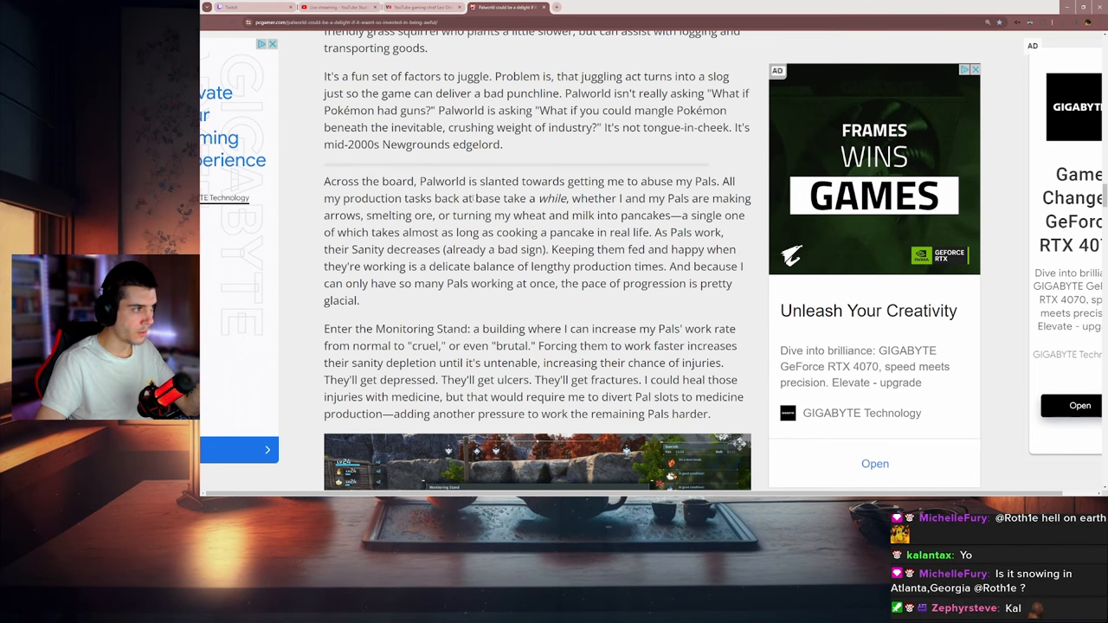
pyautogui.scroll(-3)
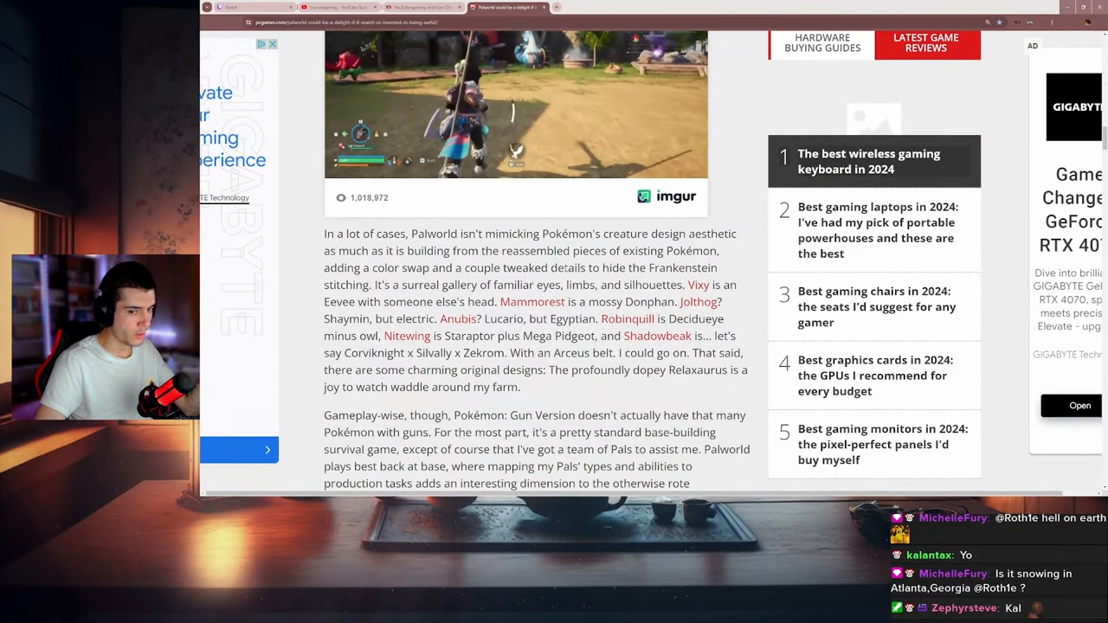
# Scroll past the gun-Pal image to the Monitoring Stand work-rate screenshot
pyautogui.scroll(-3)
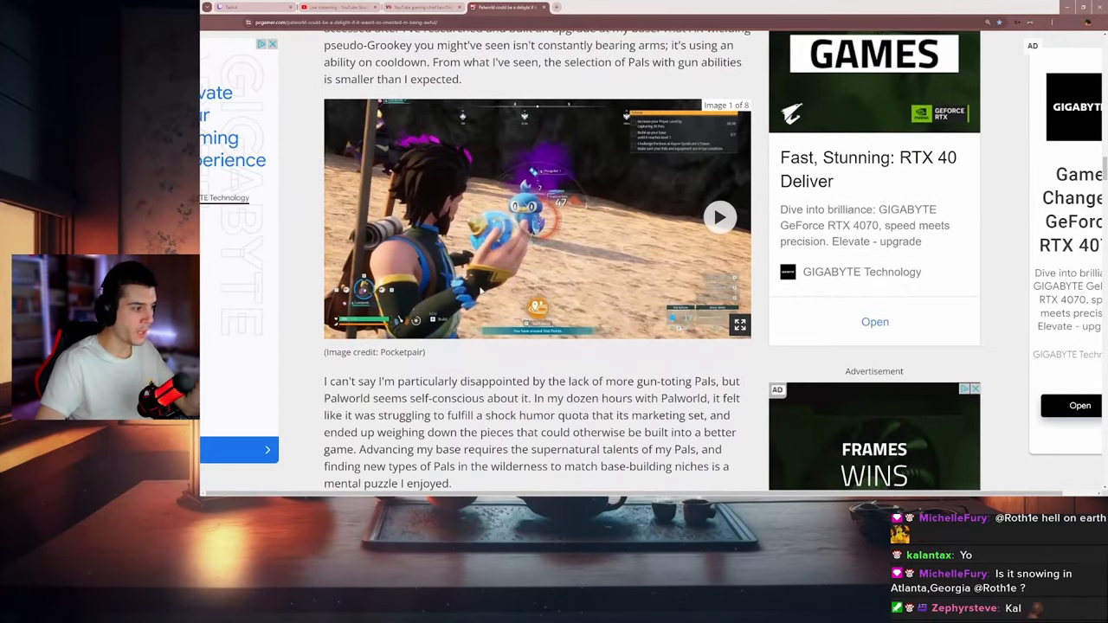
pyautogui.scroll(-3)
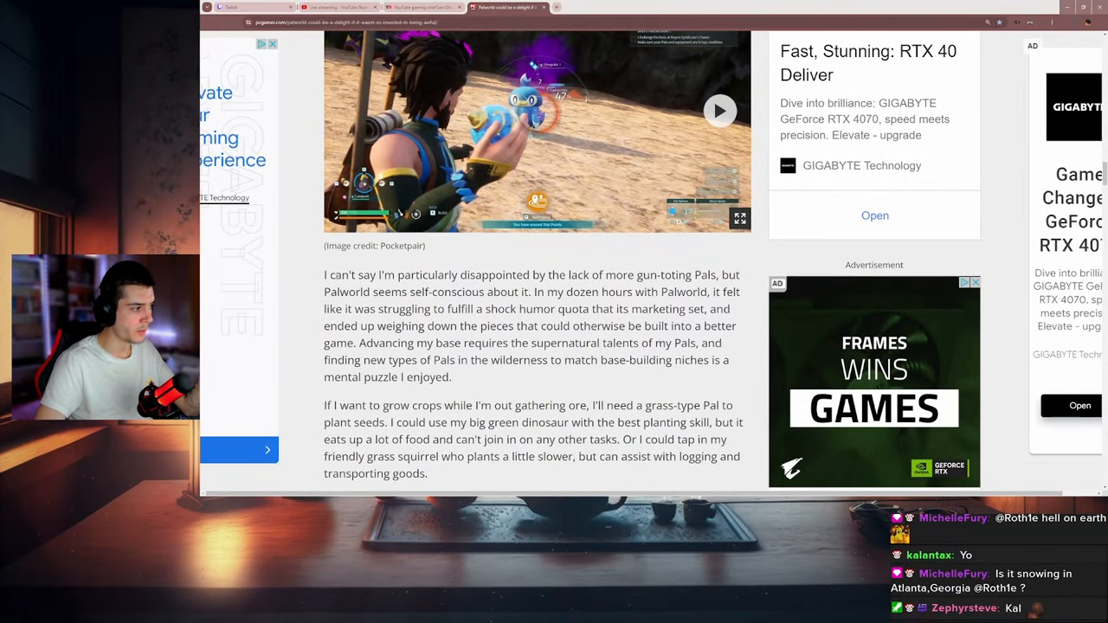
pyautogui.scroll(-3)
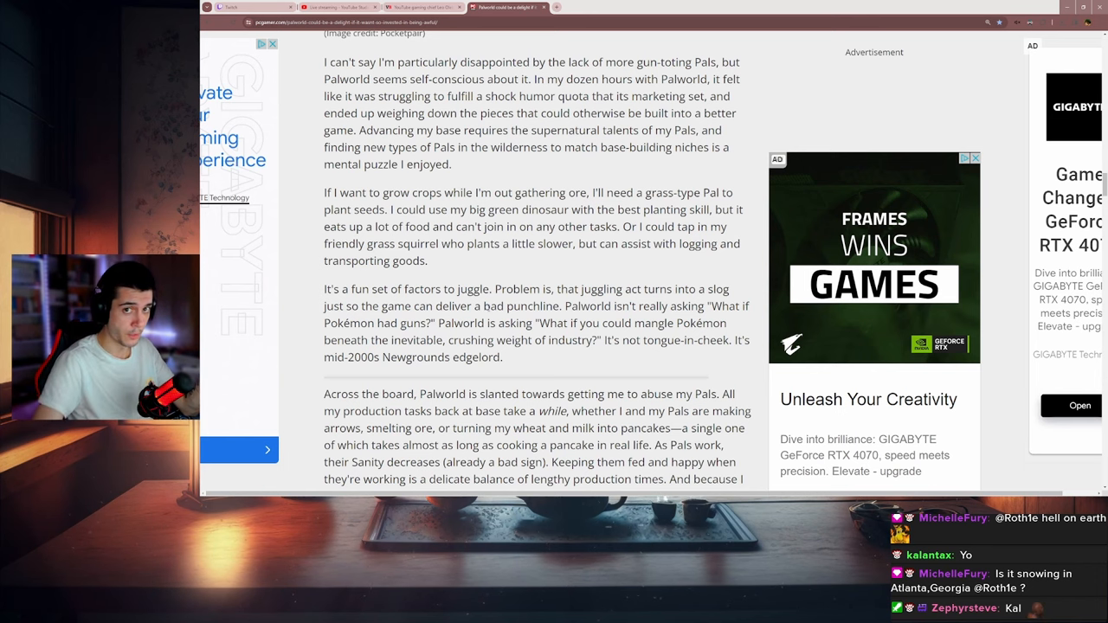
pyautogui.scroll(-3)
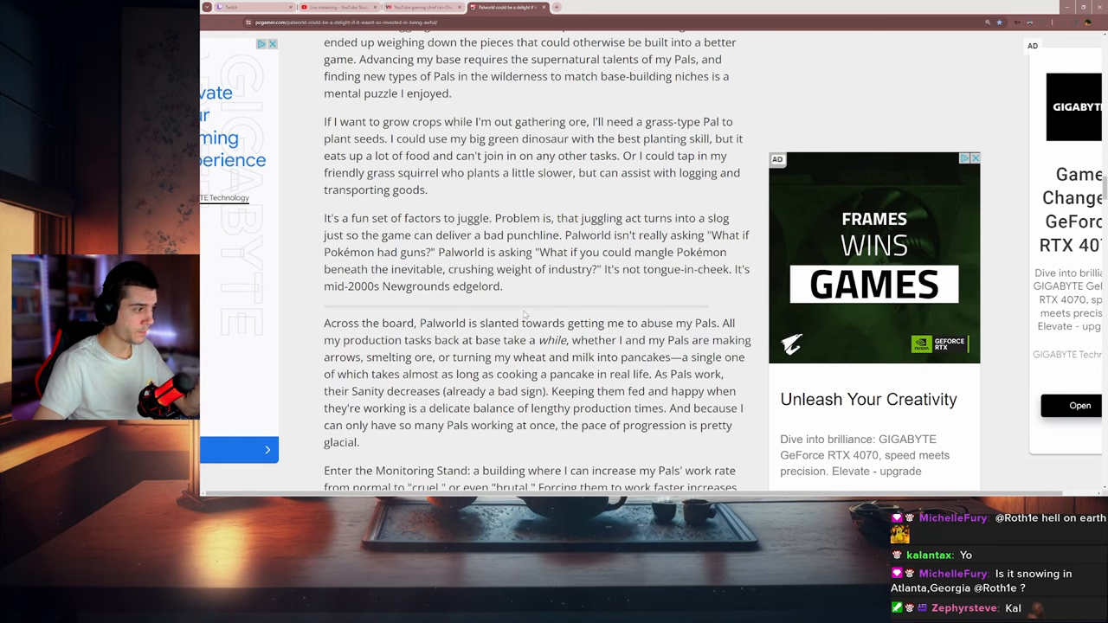
pyautogui.scroll(-3)
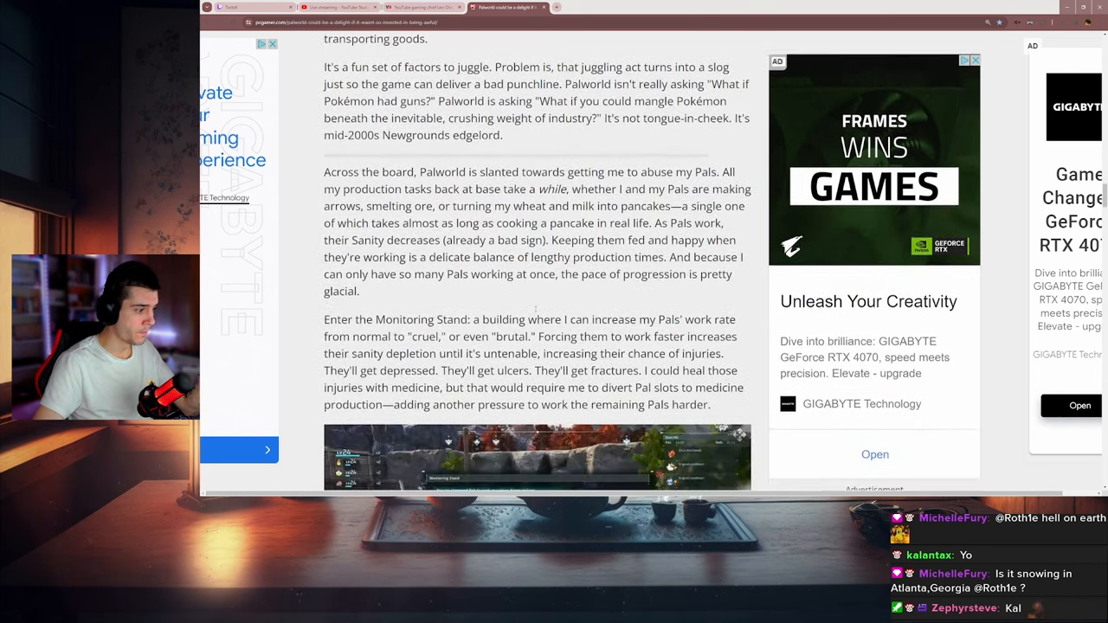
pyautogui.scroll(-3)
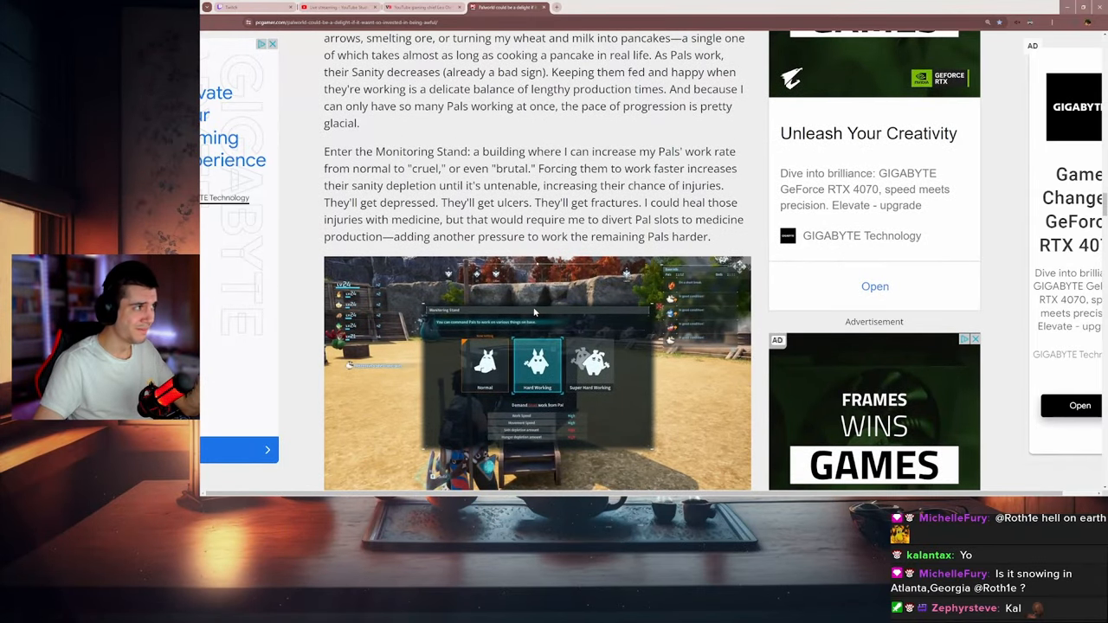